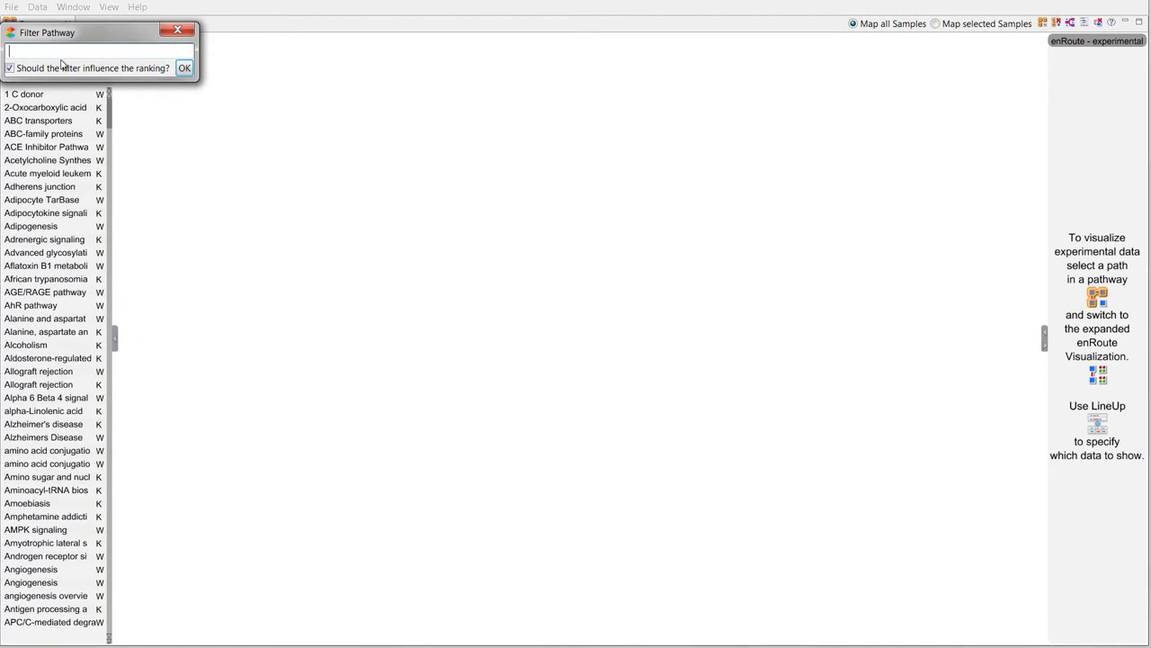
Filter pathways by 'cancer' and select genes EGFR and BRAF to rank pathways by contained genes.
text(cancer)
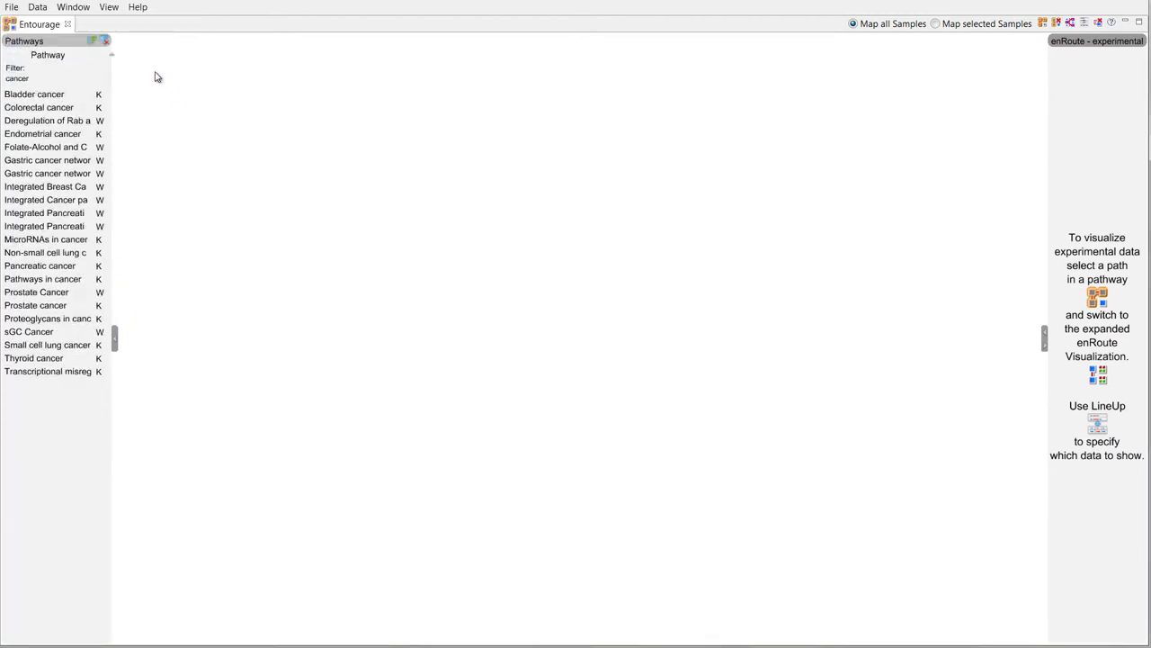
mouse_move(102, 42)
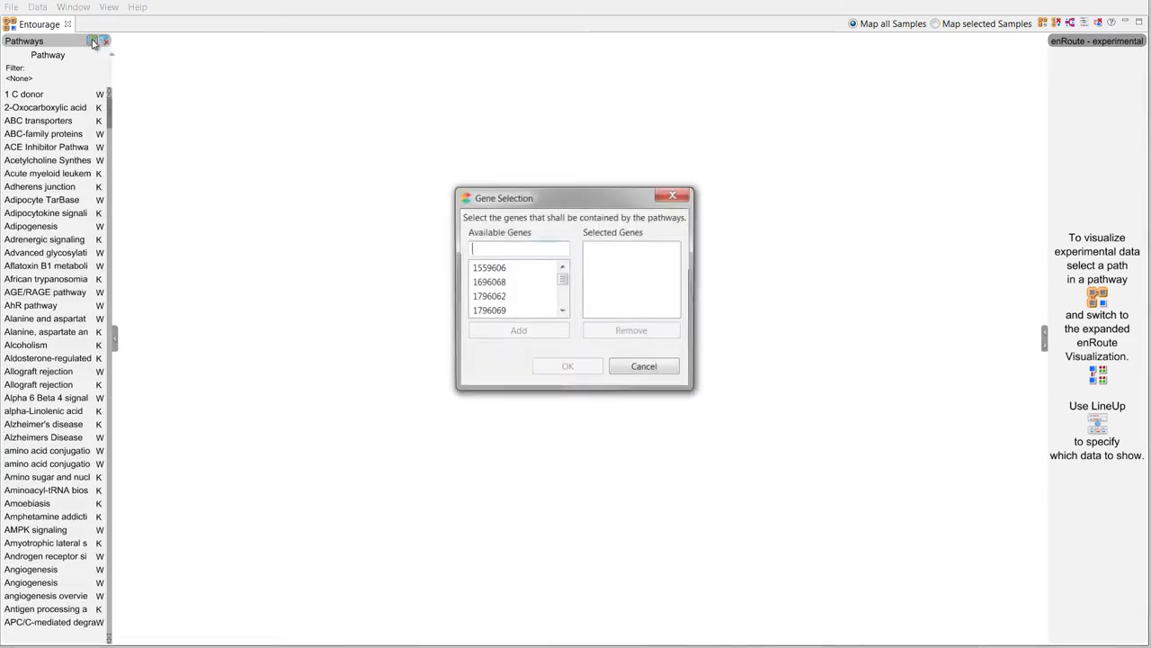
text(egfr)
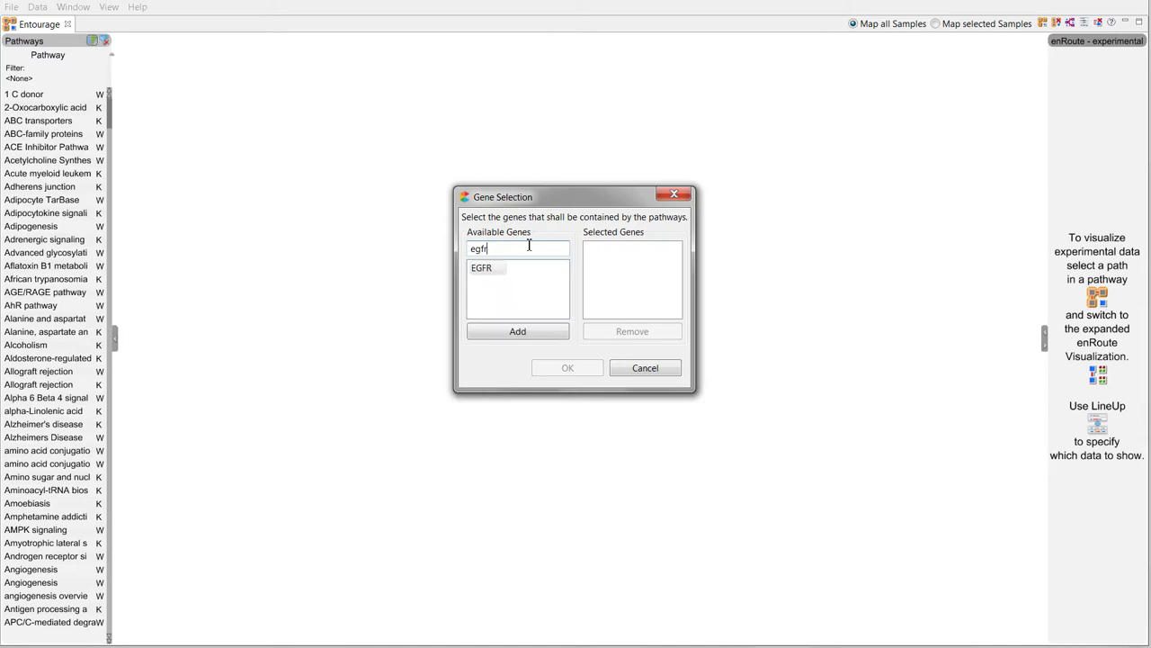
click(518, 331)
text(br)
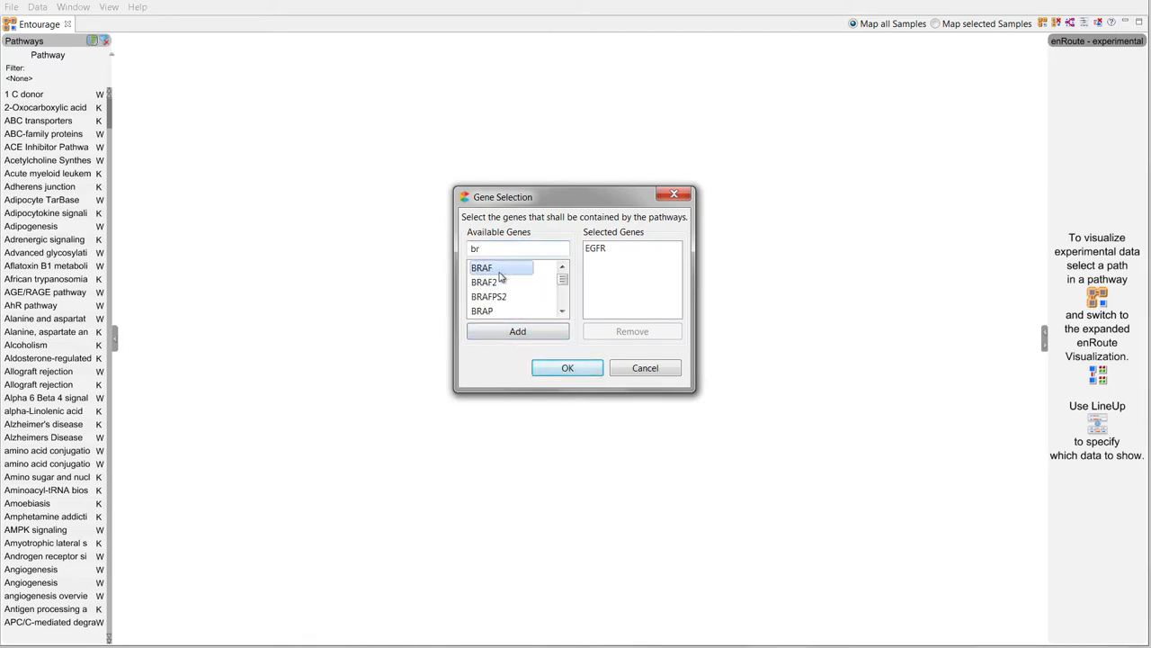
click(566, 367)
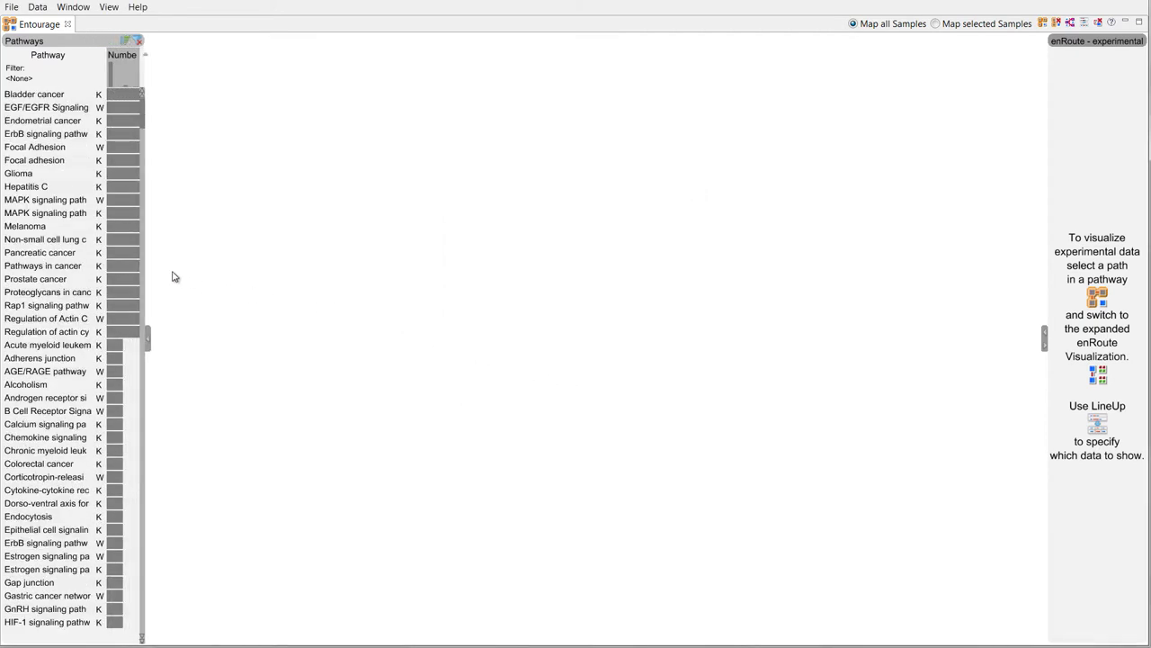
Display Non-small cell lung cancer and rank pathways by nodes shared with it.
click(45, 239)
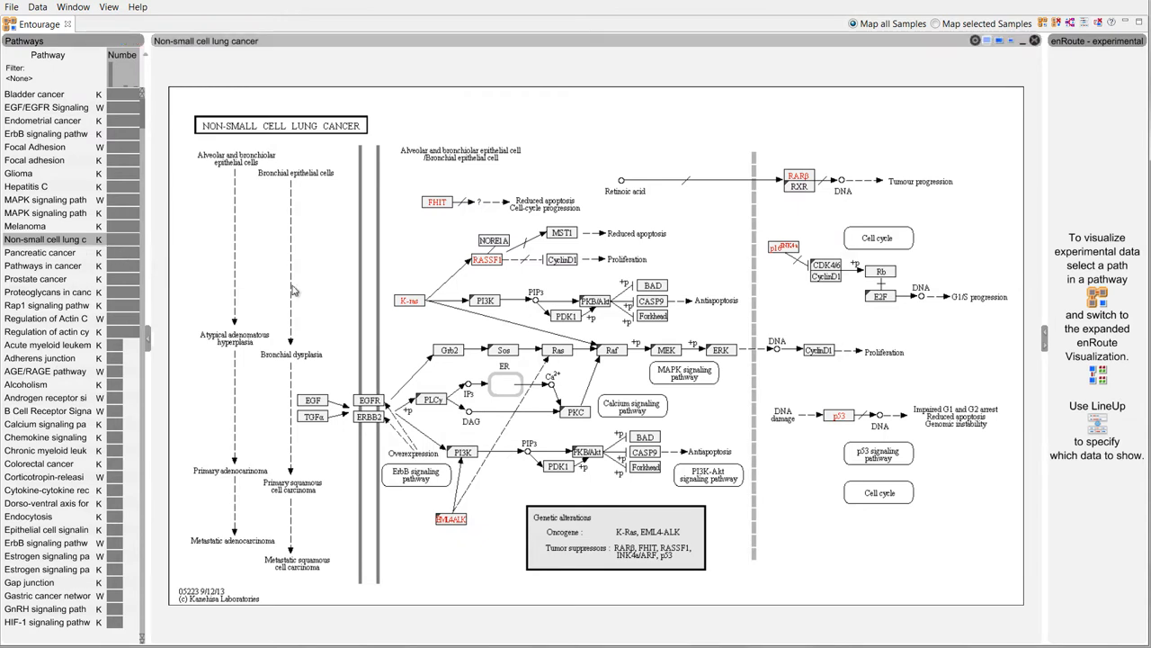
mouse_move(298, 291)
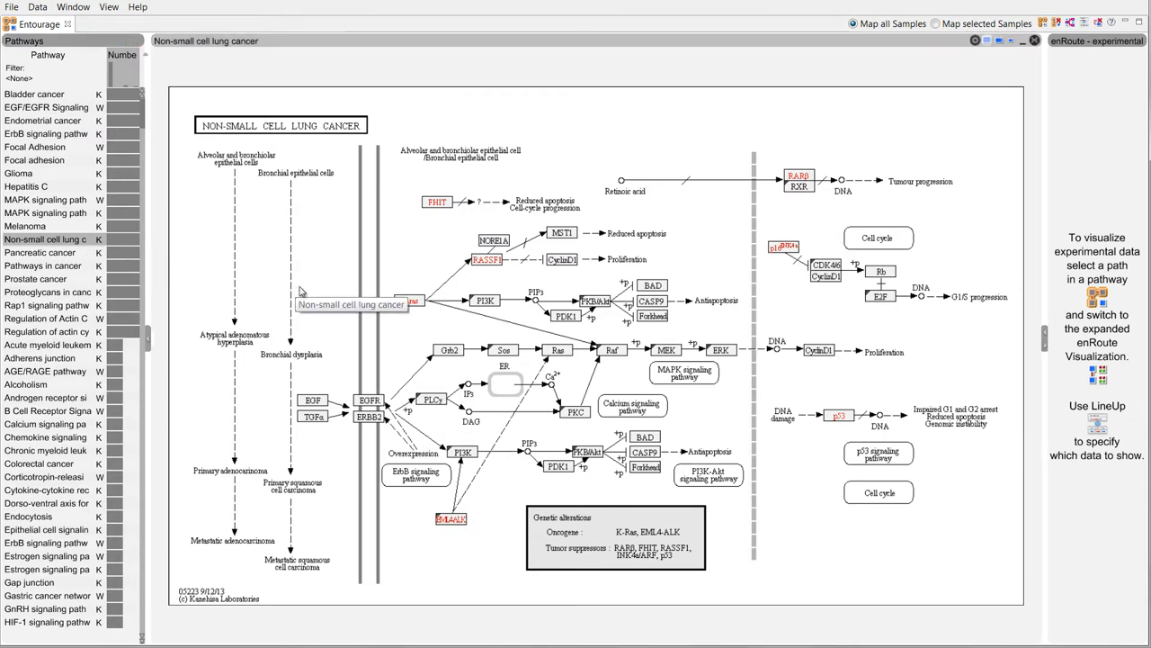
mouse_move(315, 291)
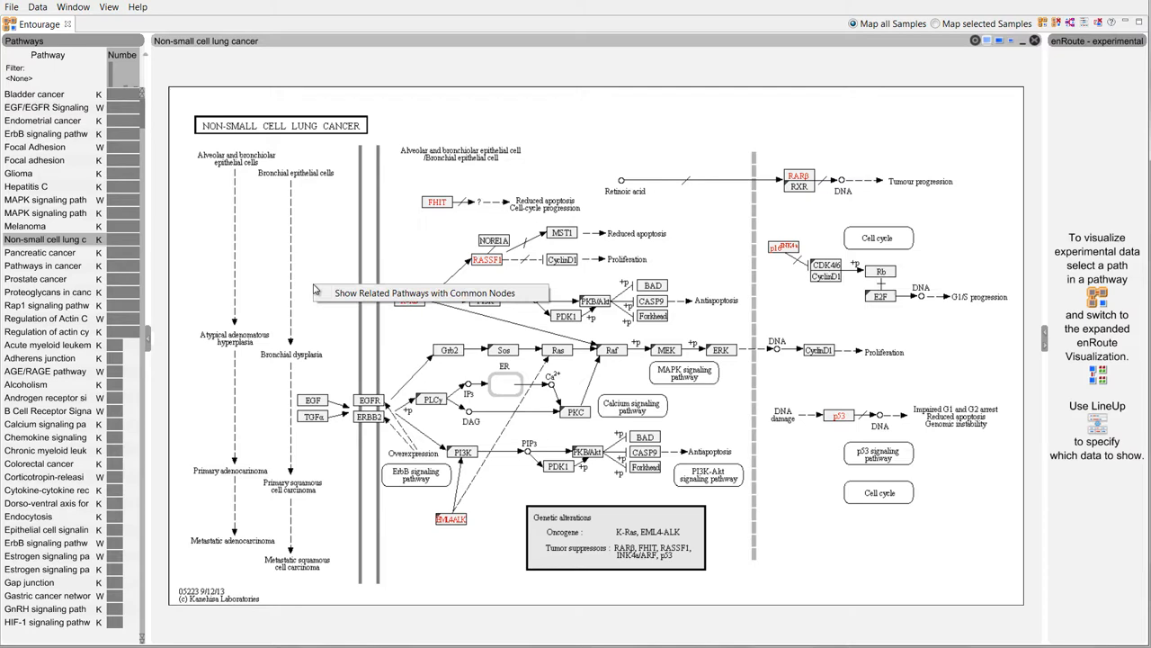
click(424, 292)
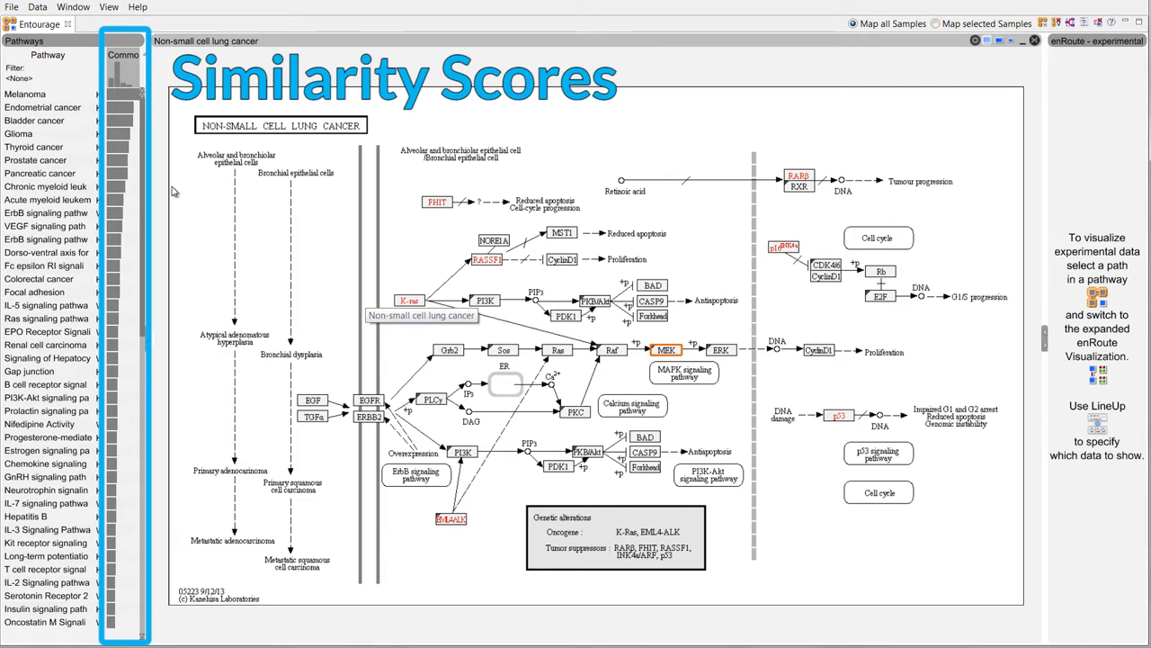
mouse_move(172, 191)
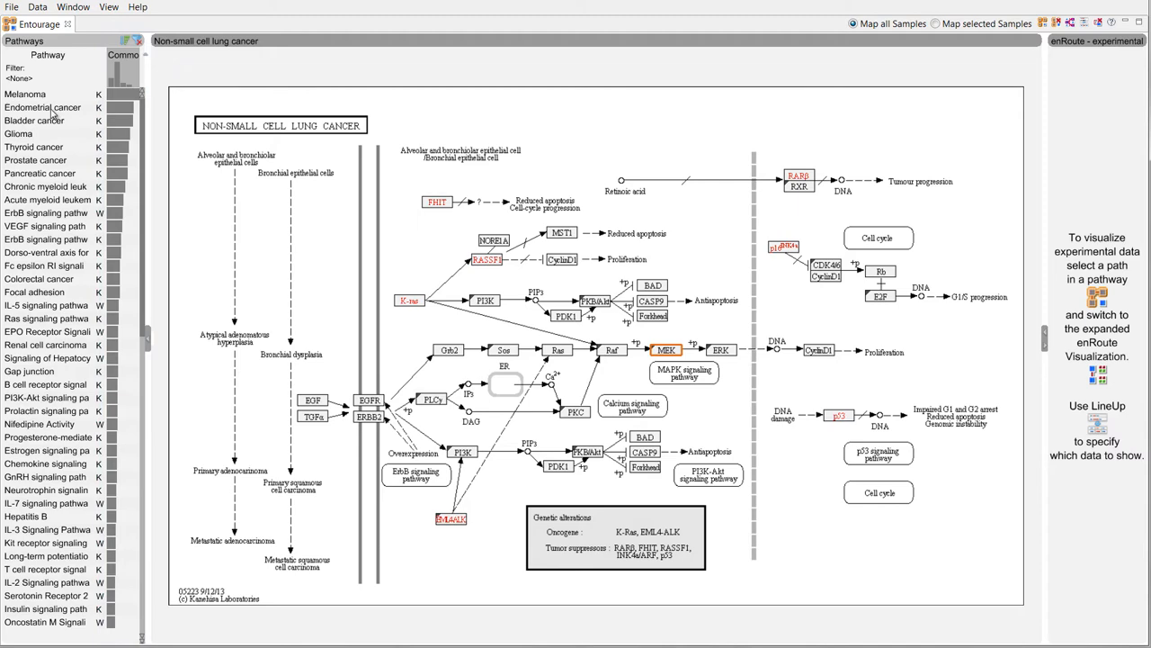
Bring Bladder cancer and Glioma into view and make ErbB signaling pathway the focus.
click(36, 121)
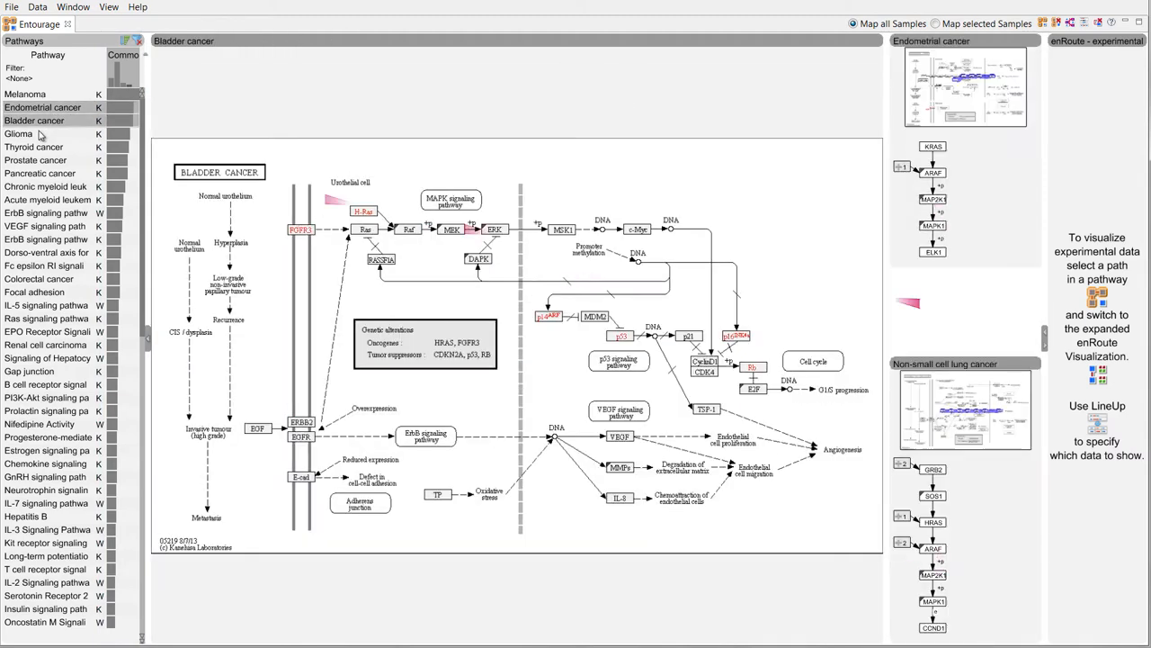
click(17, 133)
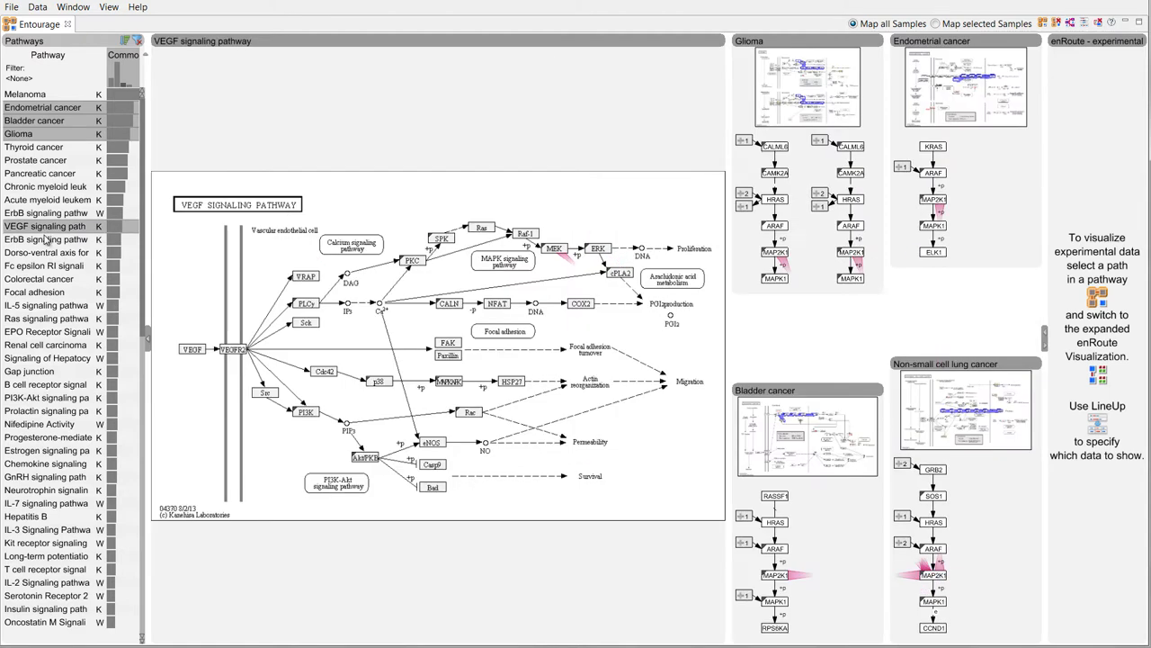
click(46, 237)
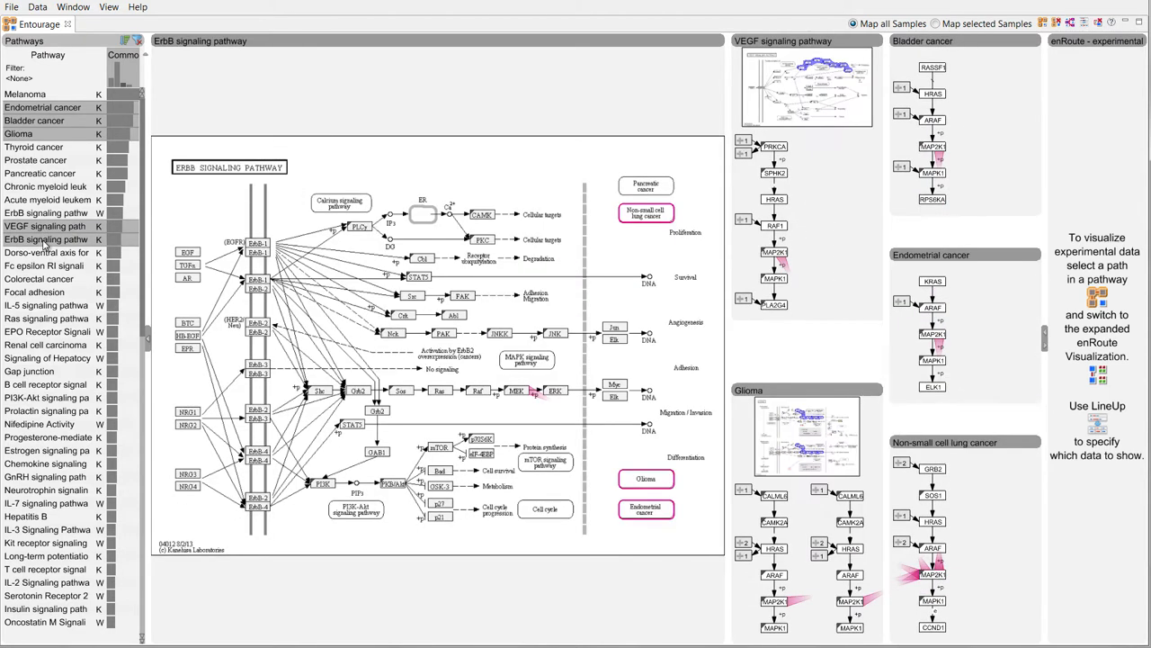
mouse_move(129, 304)
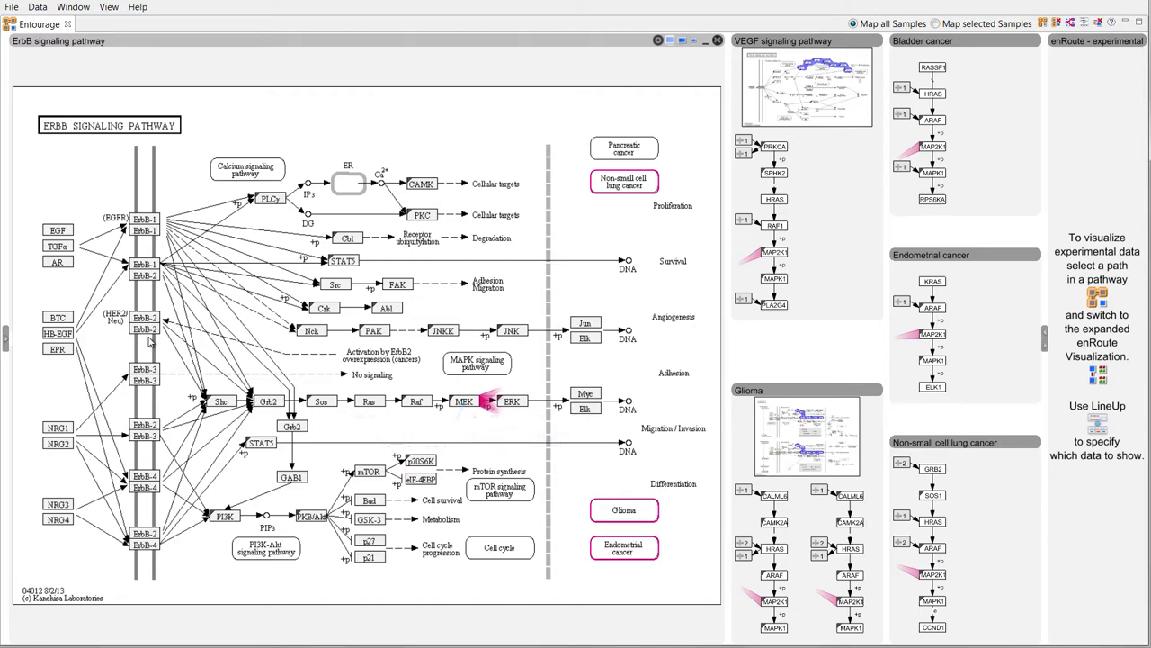
mouse_move(351, 374)
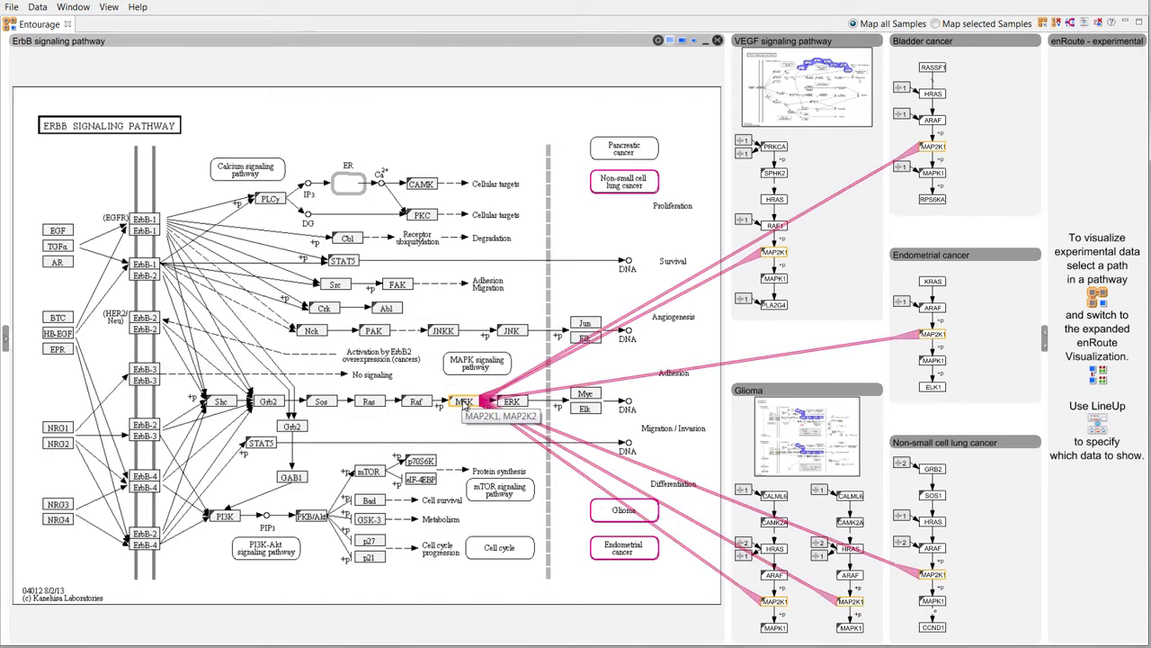
mouse_move(464, 405)
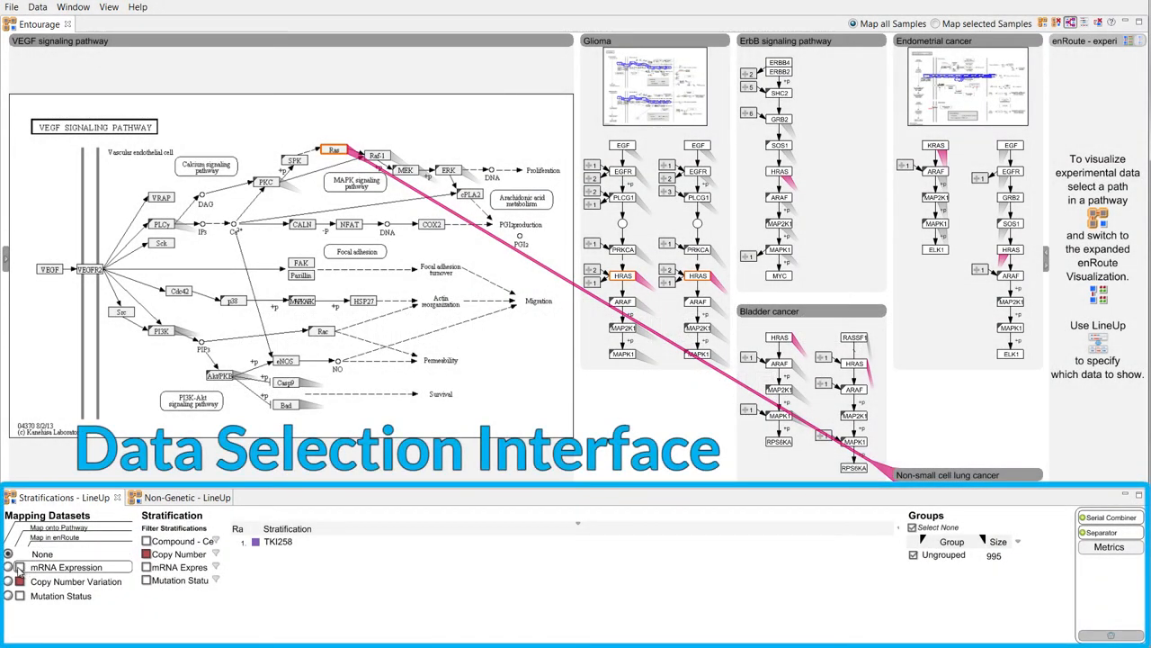
Map copy number variation data onto the pathway nodes.
click(9, 567)
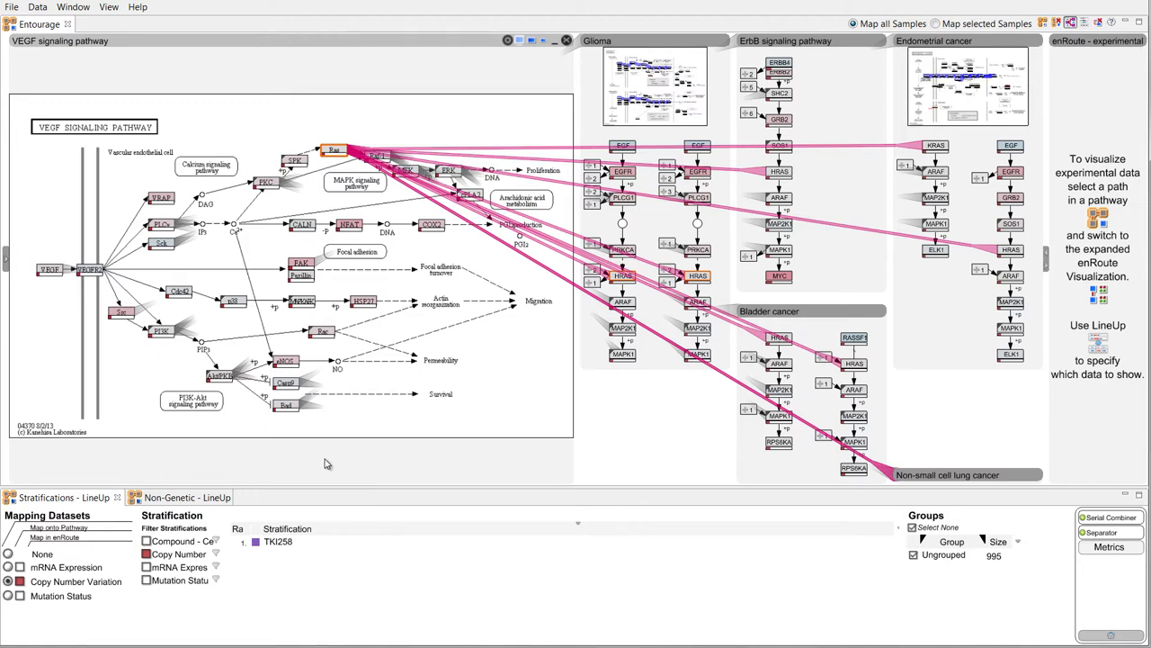
mouse_move(454, 424)
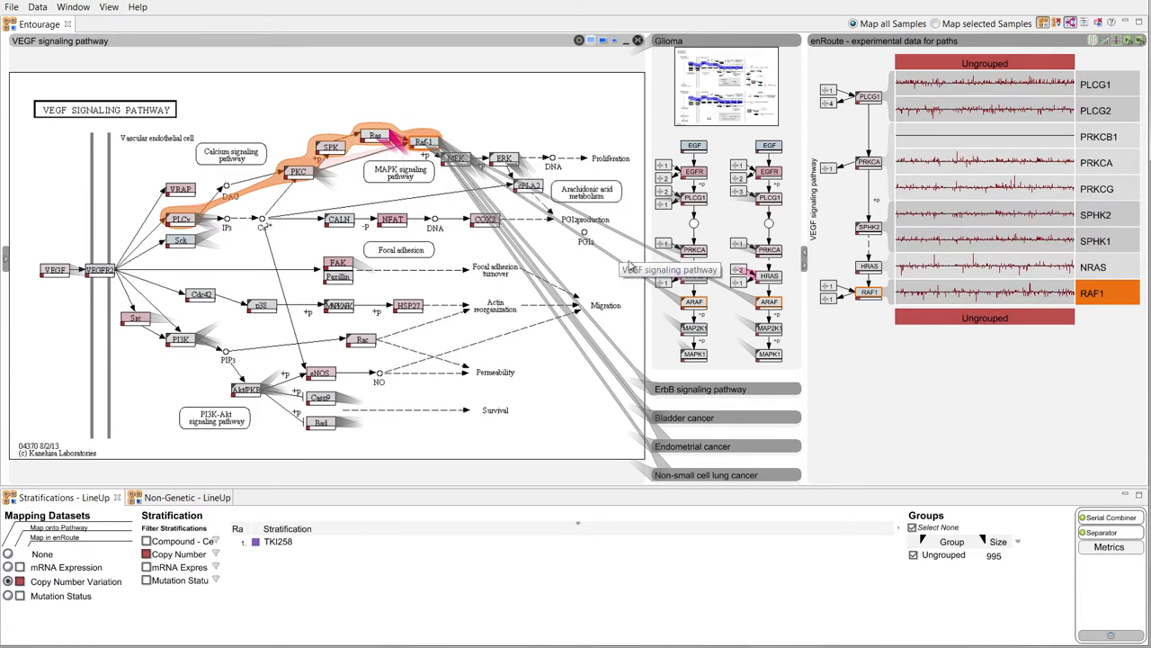
Extend the enRoute path into Glioma through BRAF/ARAF to MAPK1 and MAPK3.
click(695, 303)
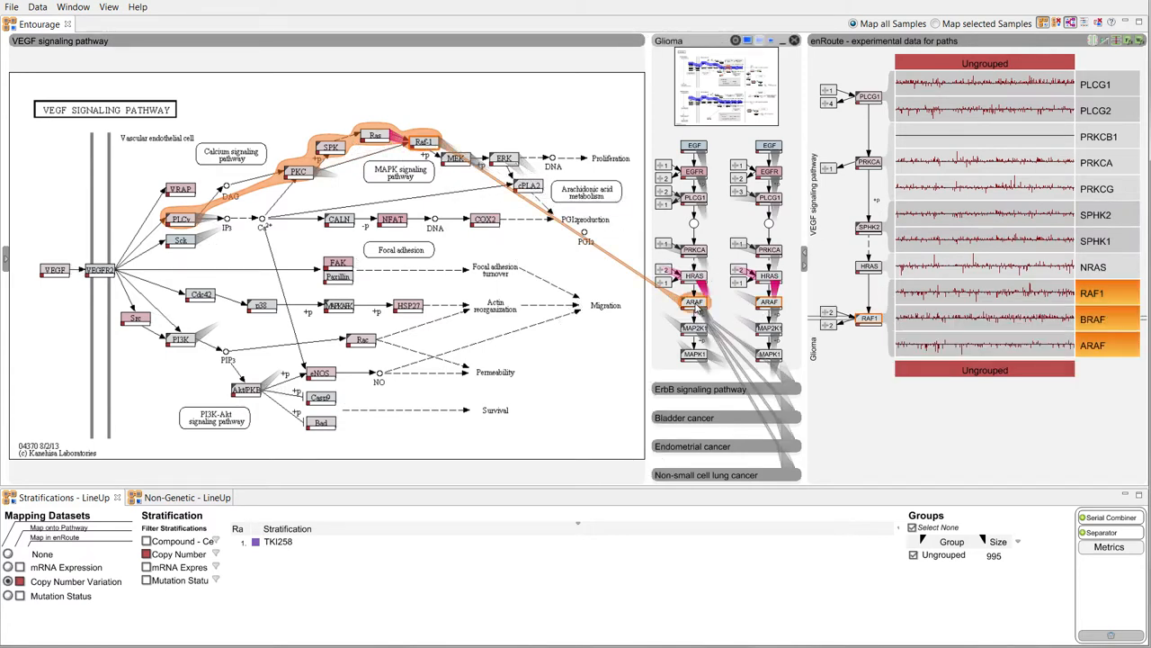
click(695, 352)
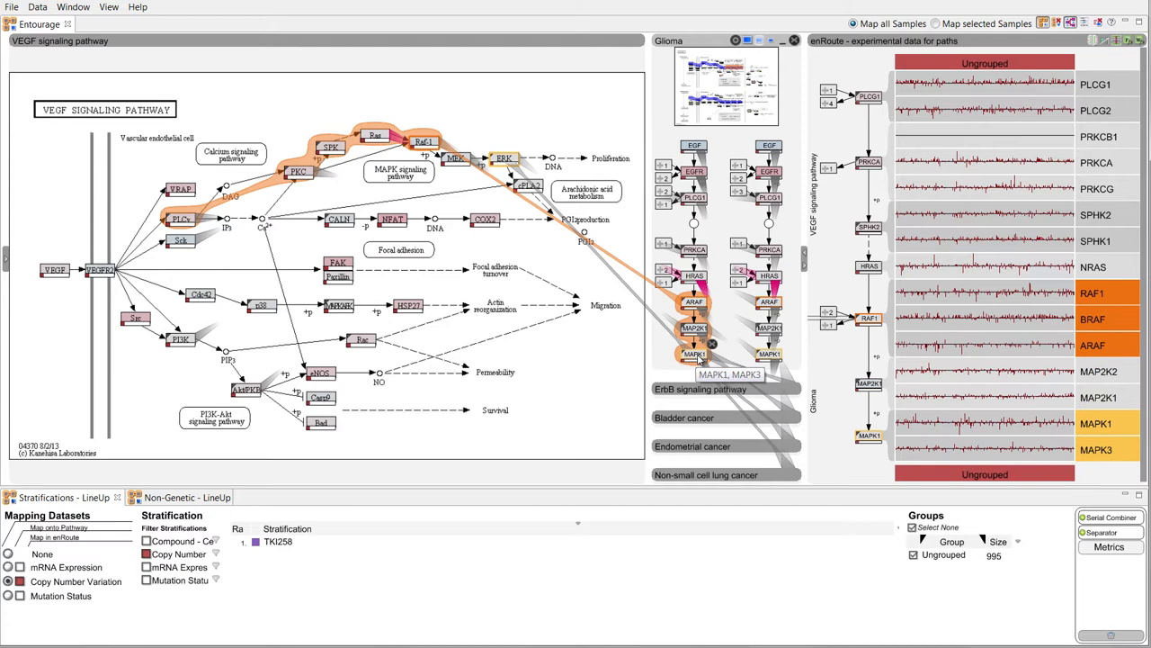
mouse_move(698, 353)
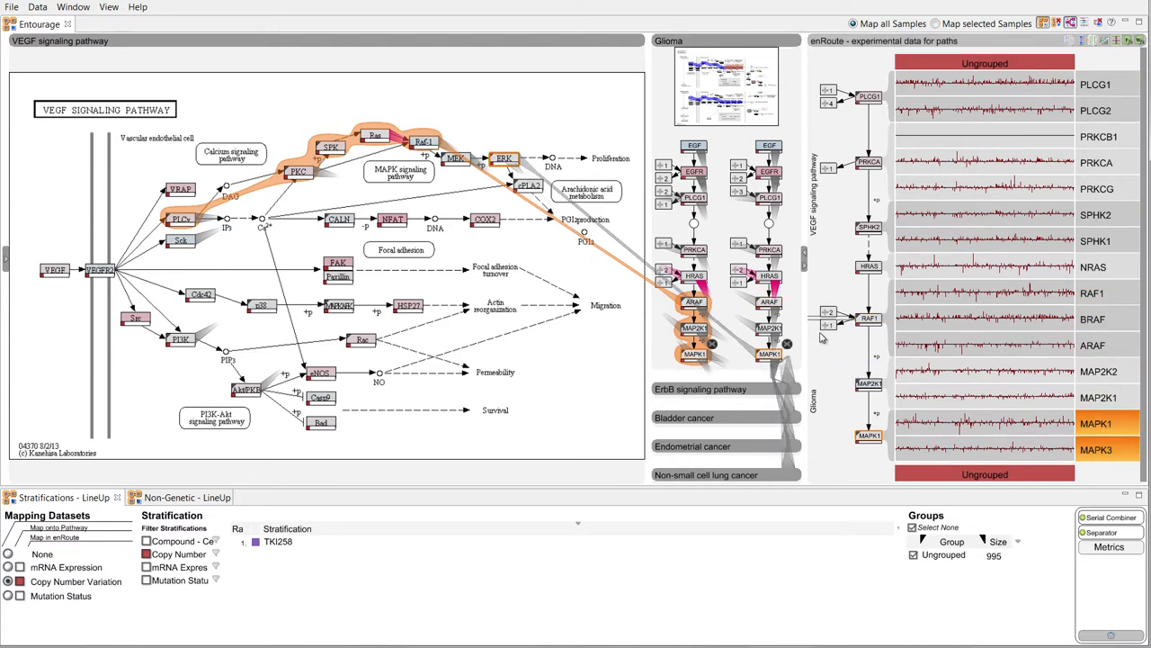
mouse_move(837, 338)
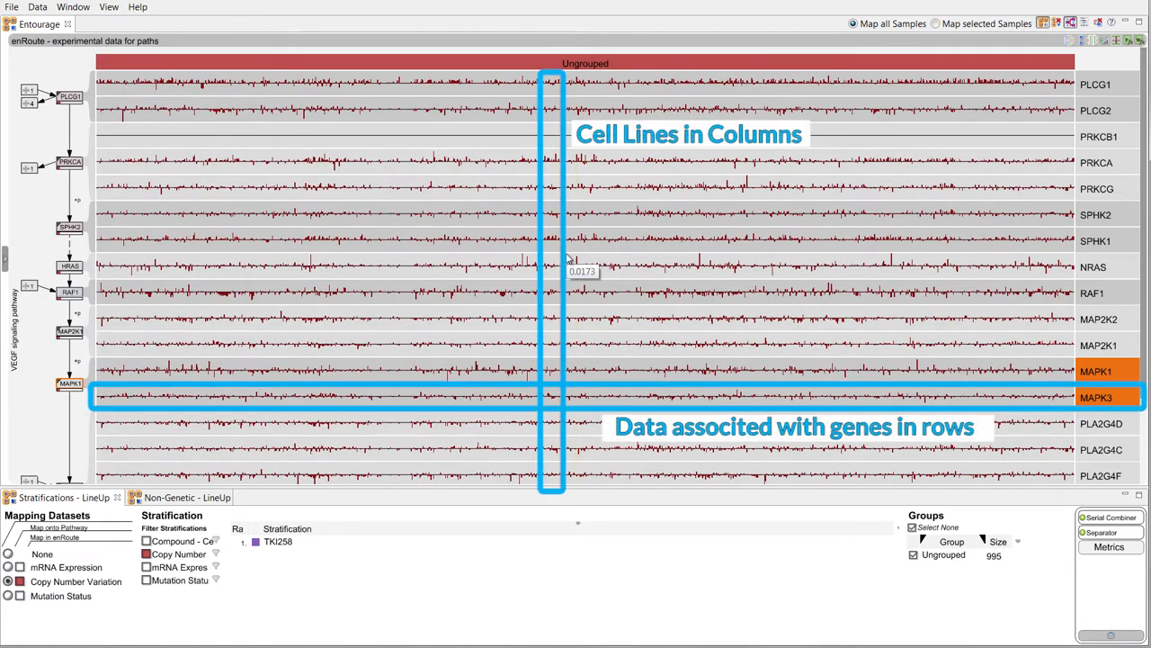
mouse_move(556, 261)
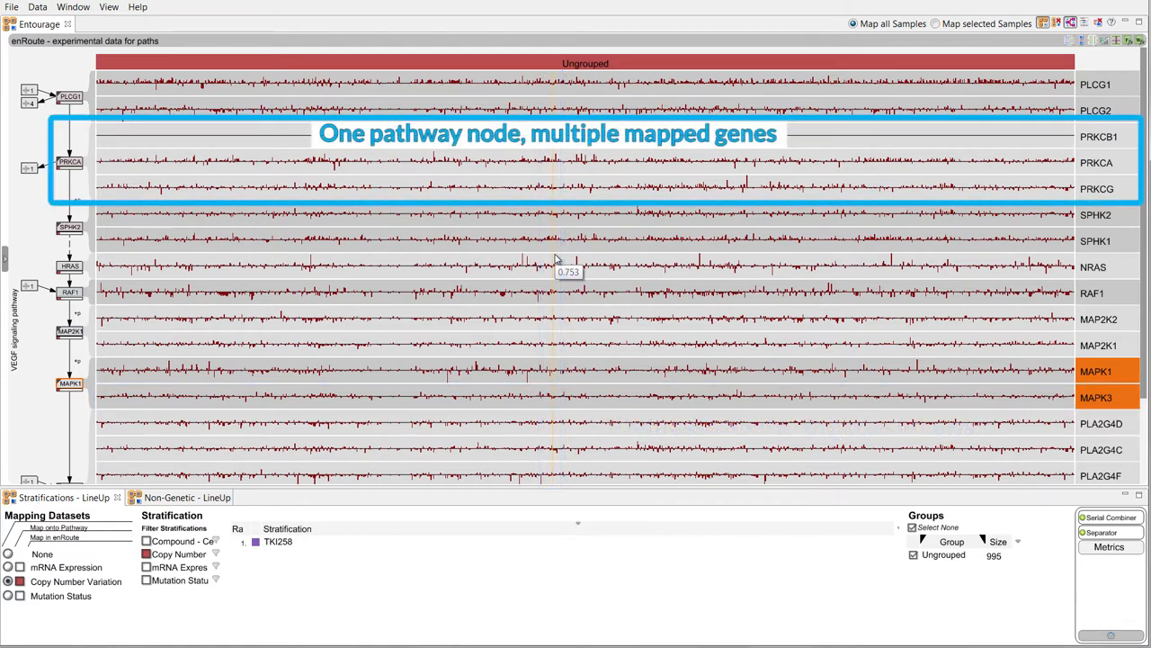
mouse_move(554, 259)
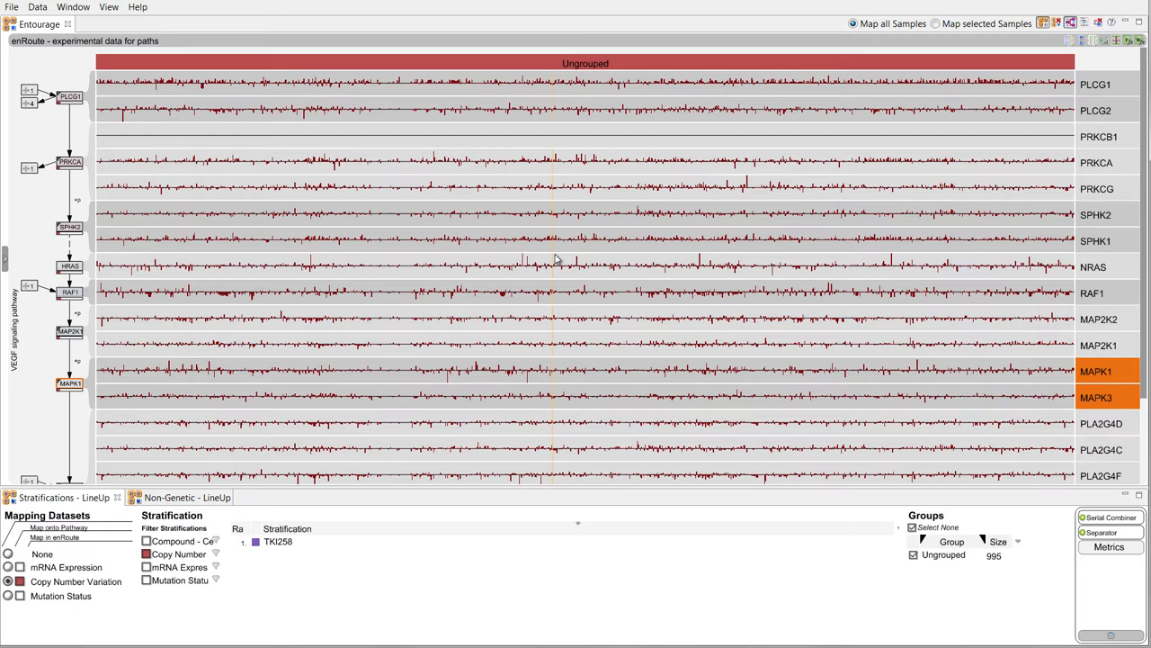
Toggle the Compound - Cell Effect filter so all stratifications are listed.
click(7, 567)
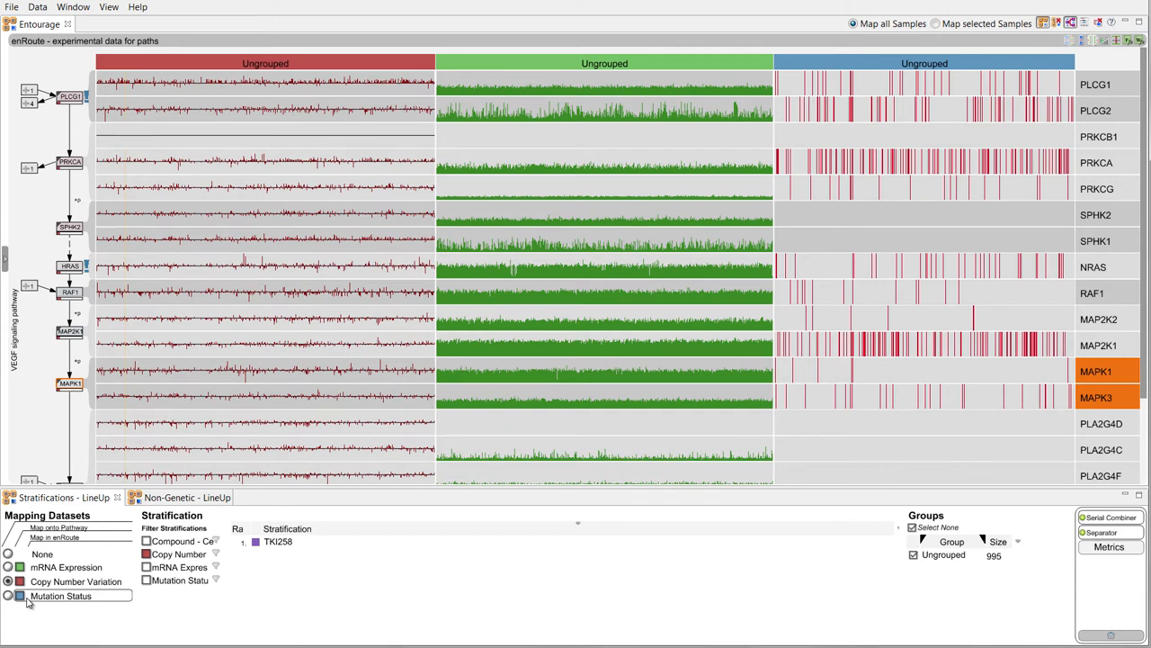
click(148, 540)
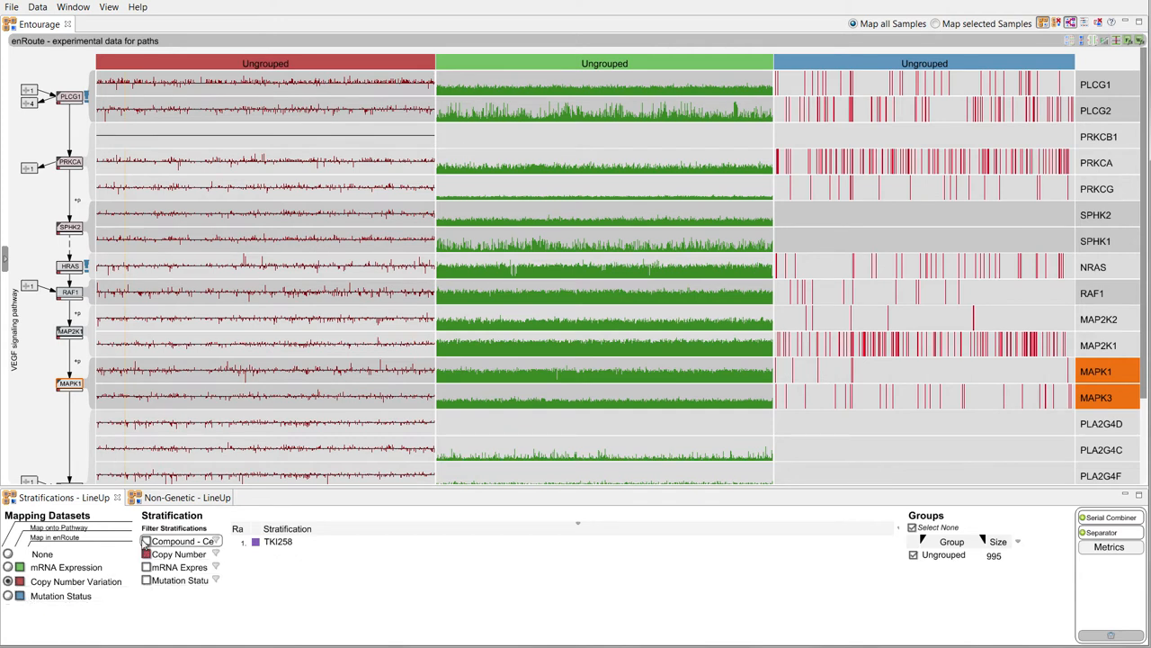
click(146, 539)
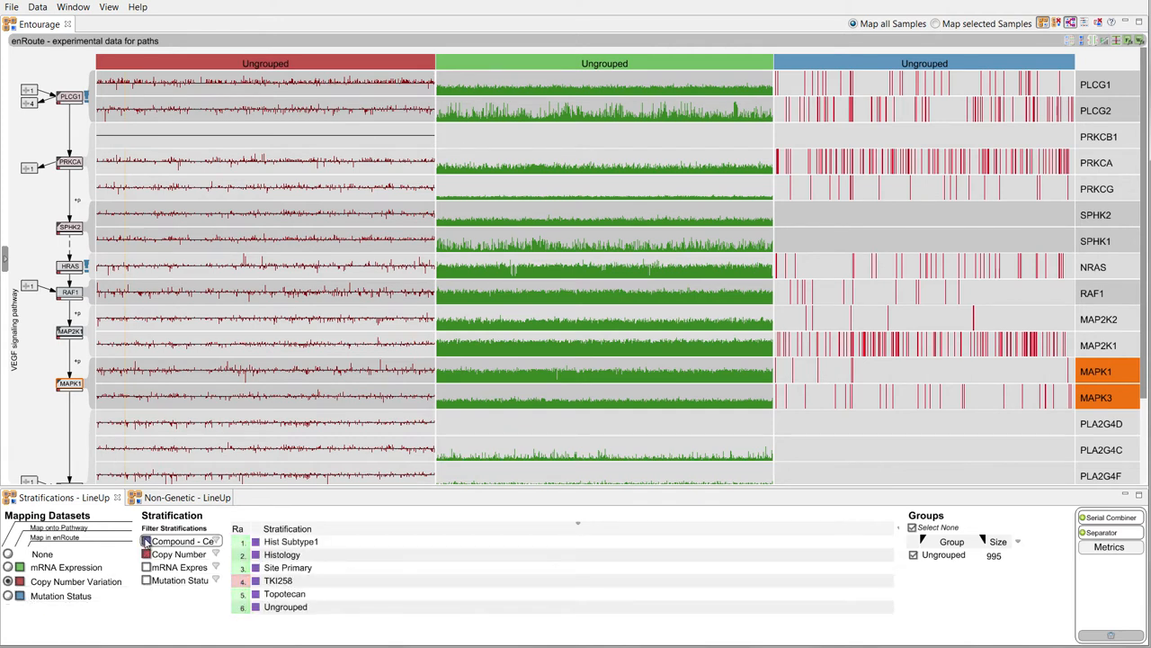
click(148, 539)
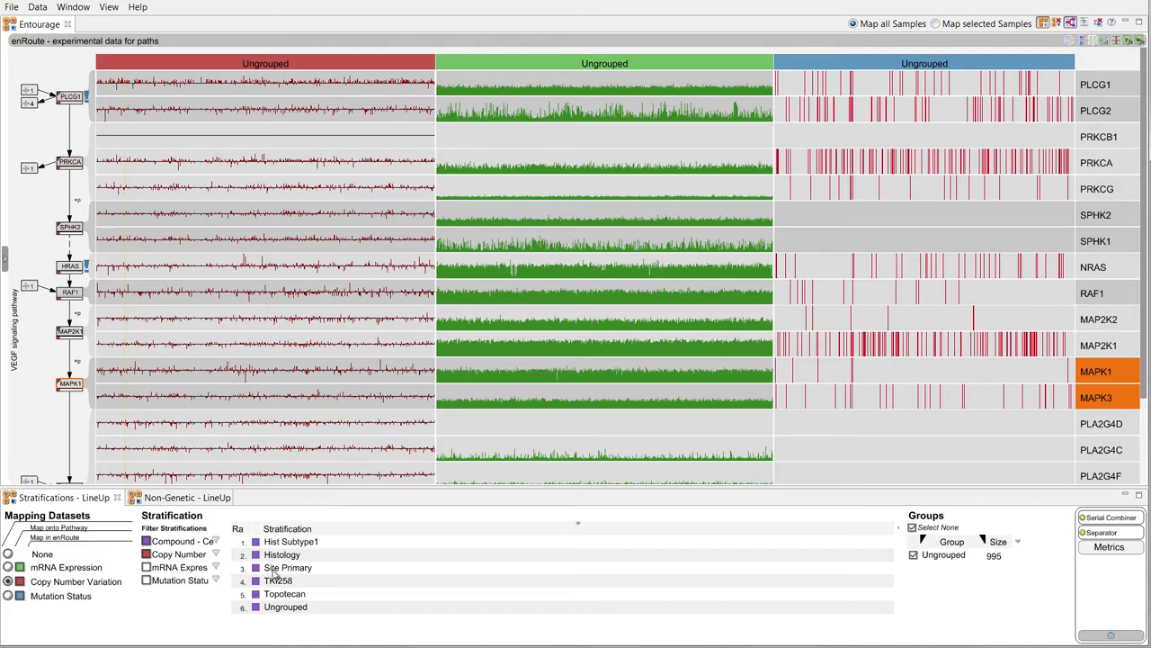
Group samples by Site Primary and show only breast, central_nervous_system and endometrium groups.
click(281, 555)
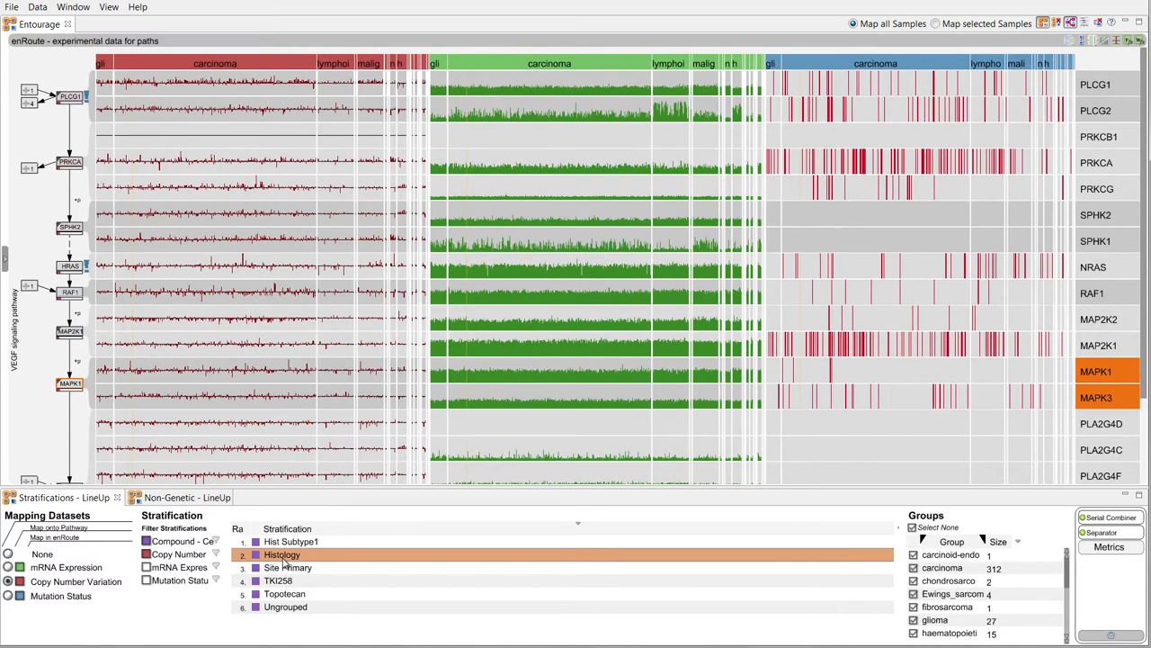
click(287, 568)
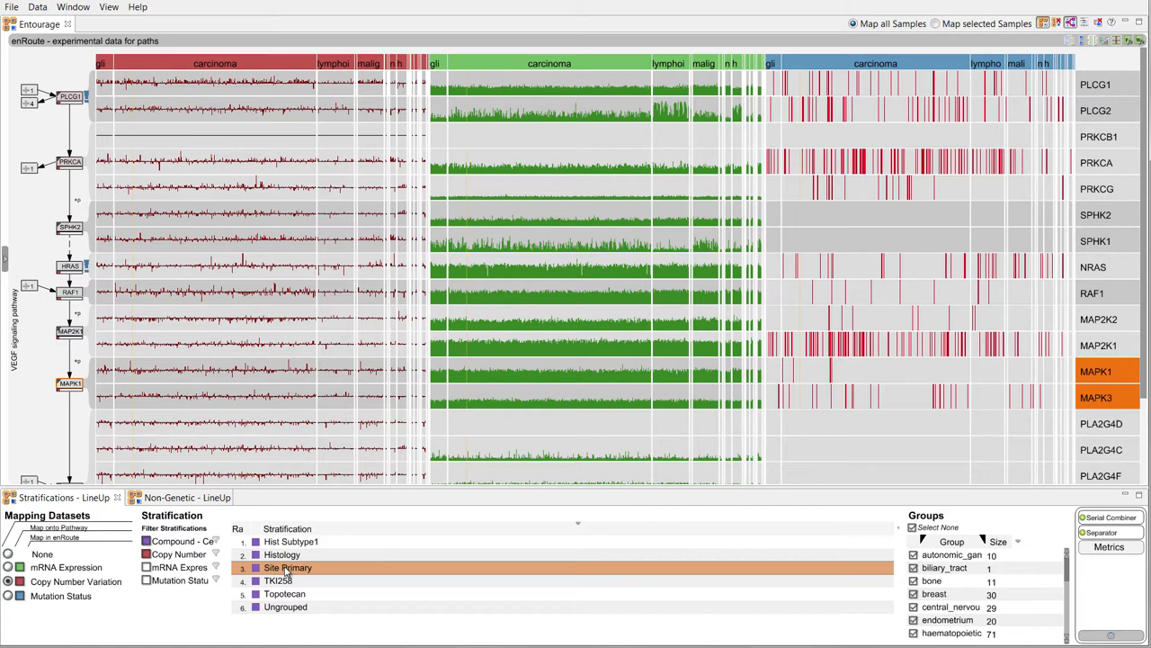
click(288, 568)
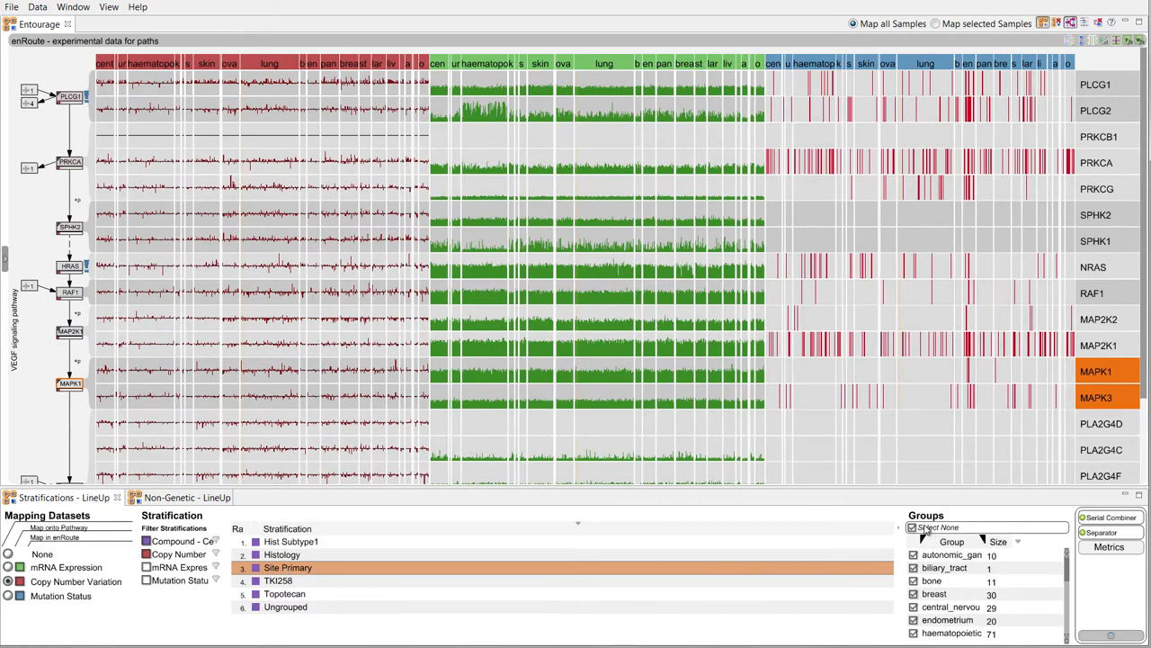
click(939, 527)
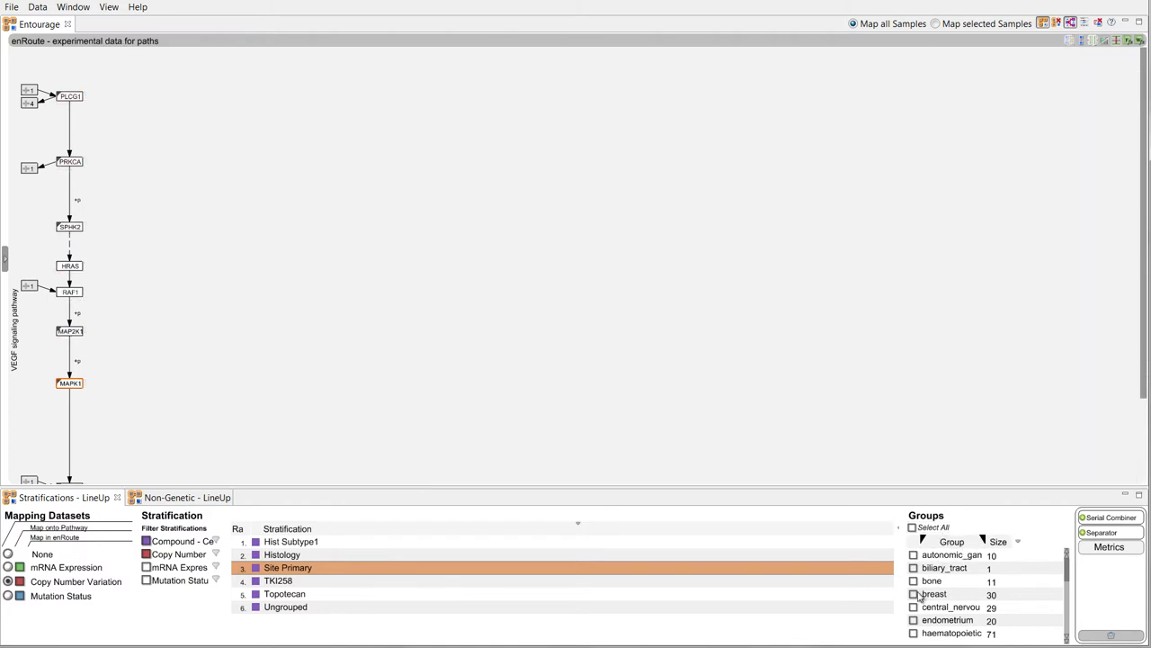
click(914, 594)
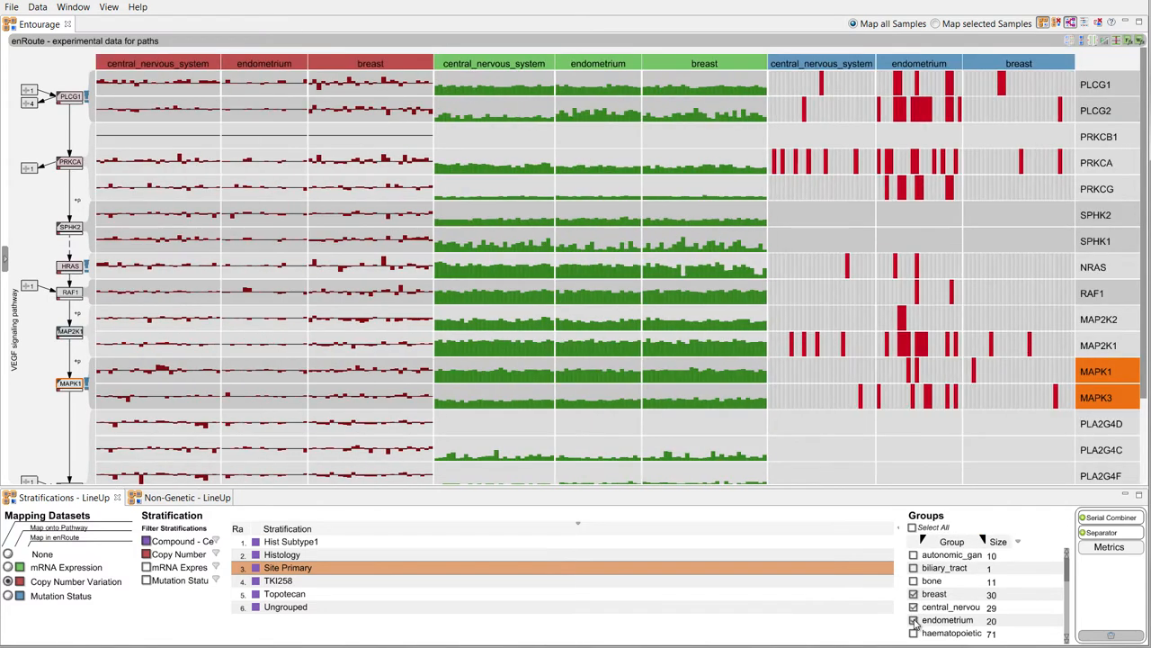
Add TKI258 and Topotecan drug sensitivity rows from the Non-Genetic list to enRoute.
click(914, 619)
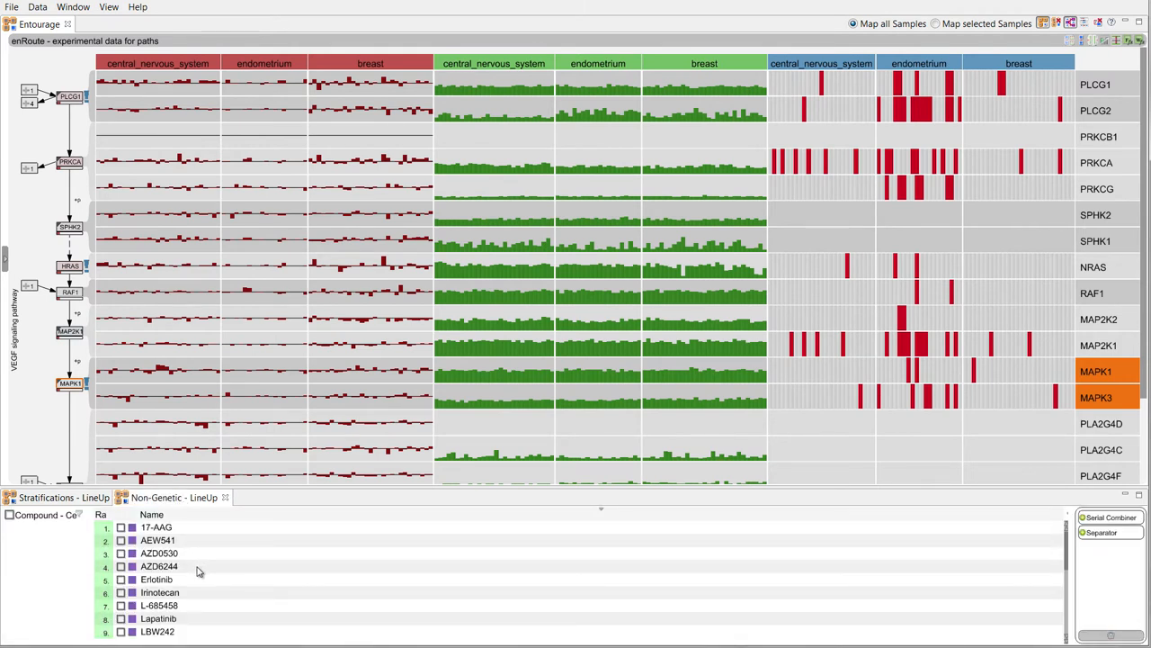
scroll(down, 3)
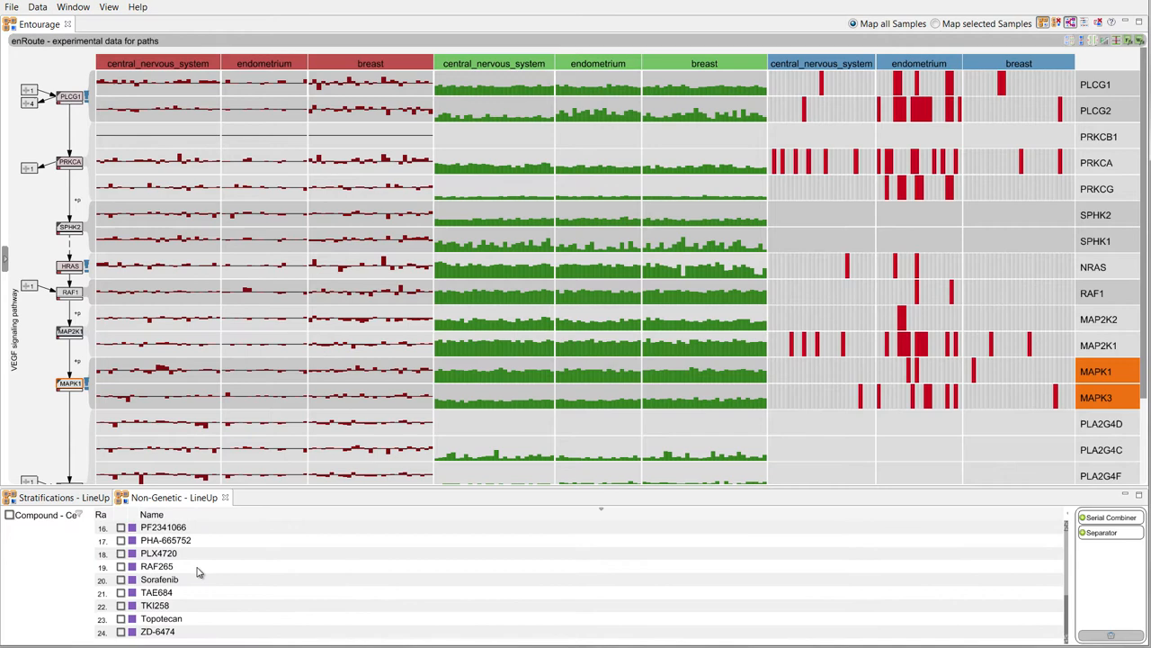
mouse_move(165, 604)
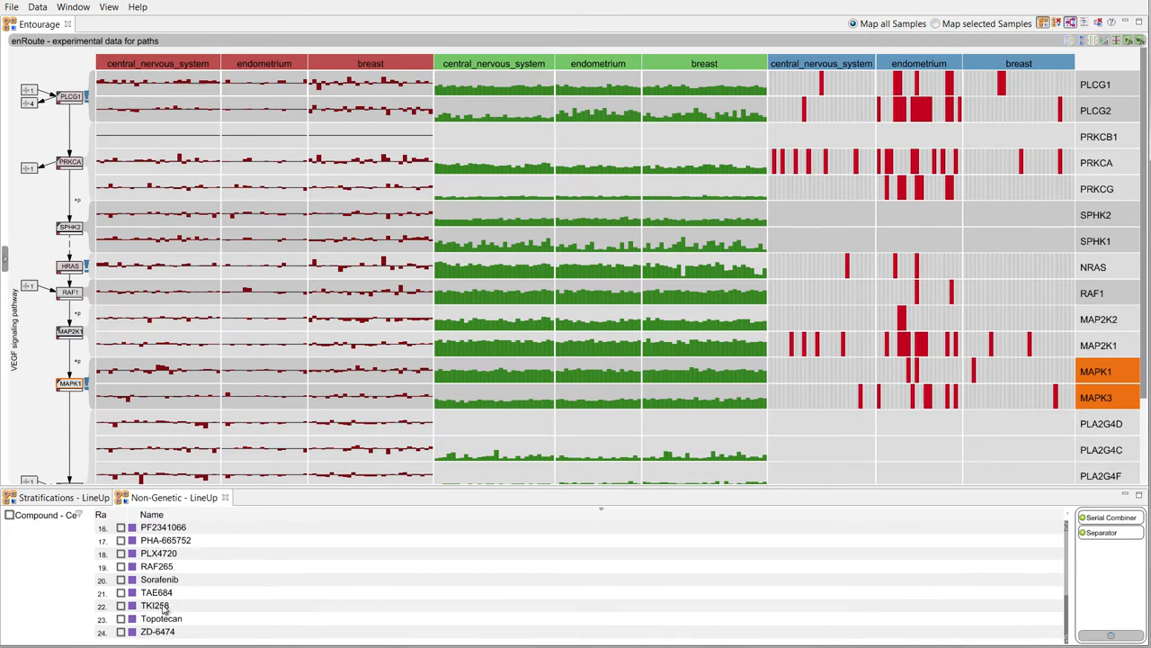
click(123, 619)
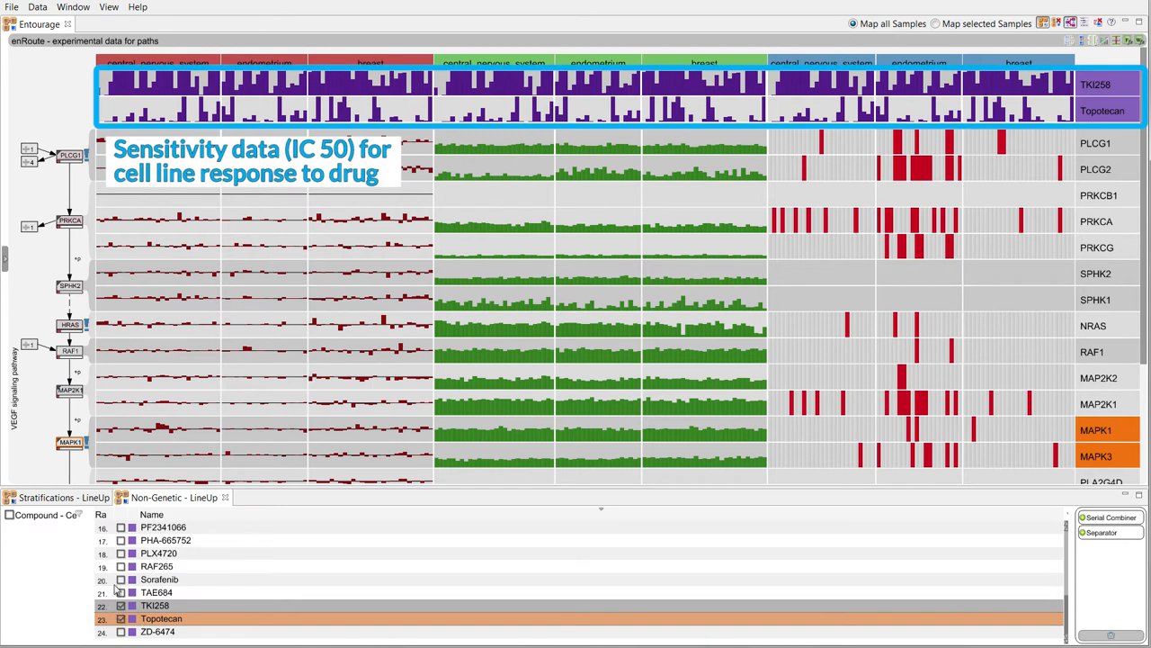
mouse_move(194, 543)
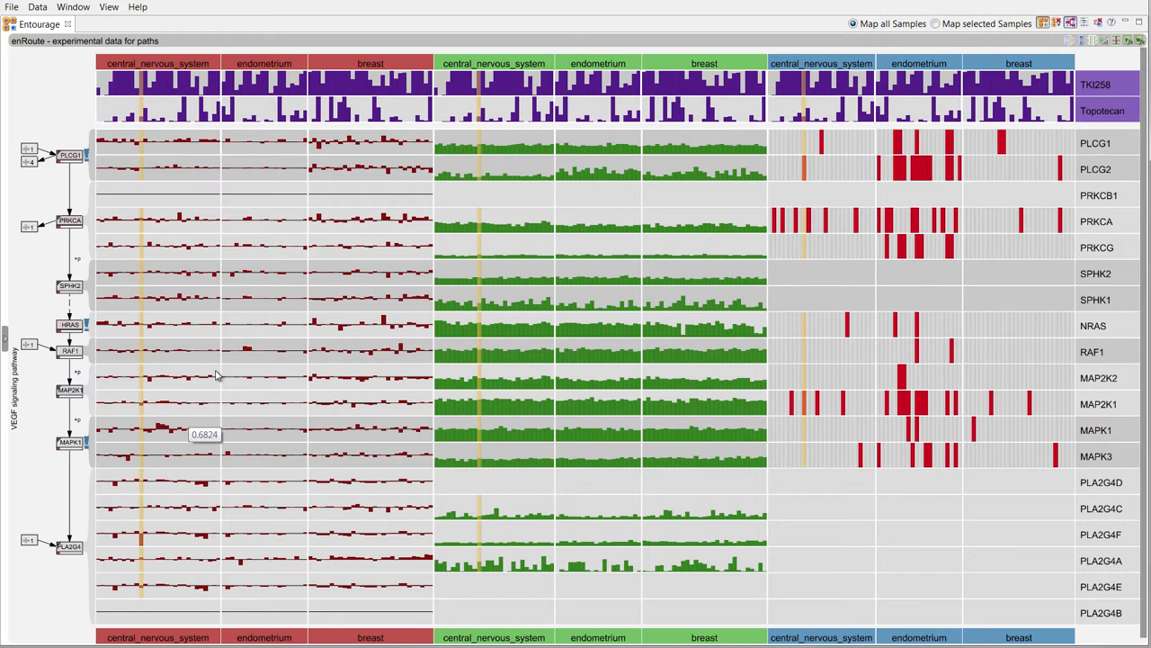
mouse_move(315, 65)
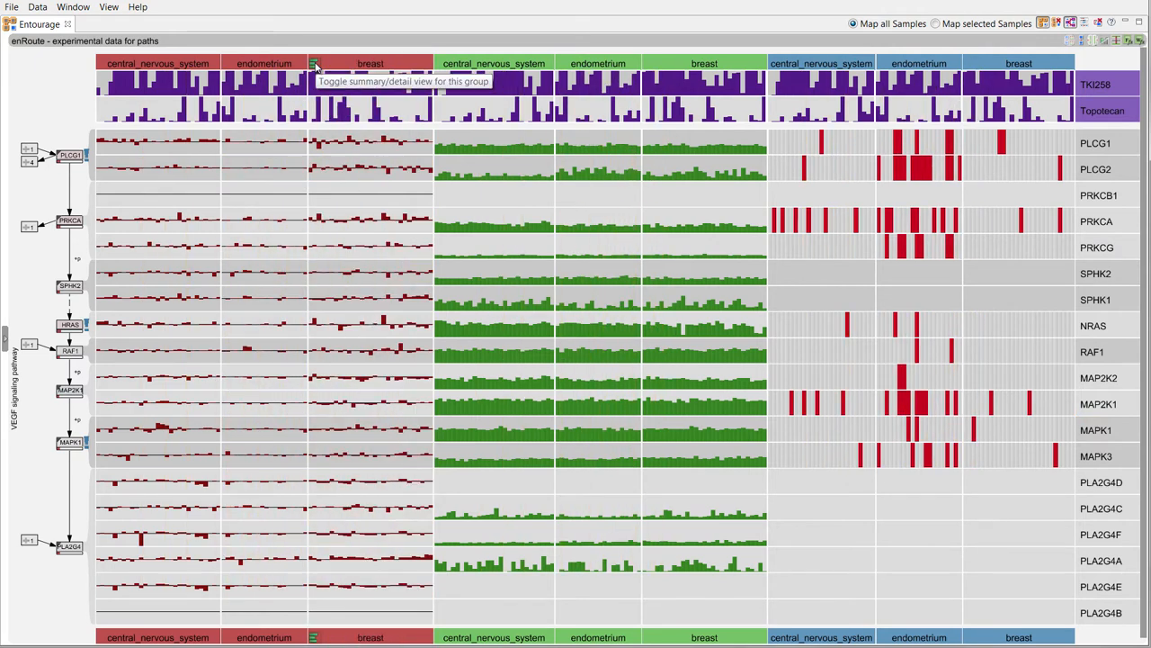
click(314, 63)
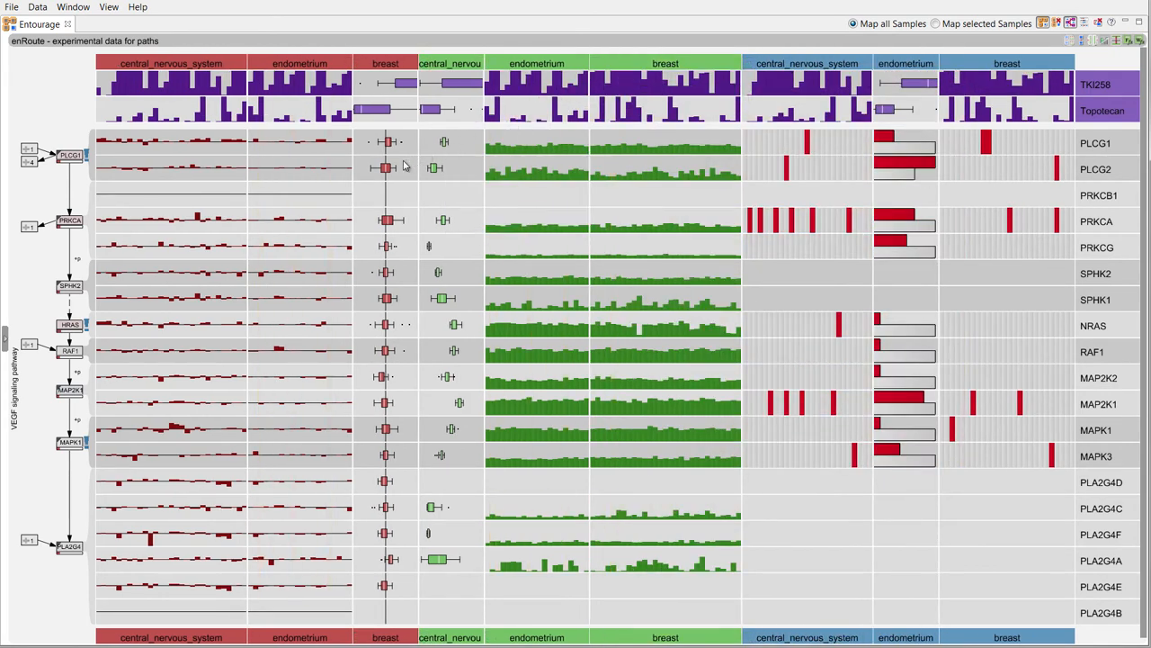
mouse_move(386, 169)
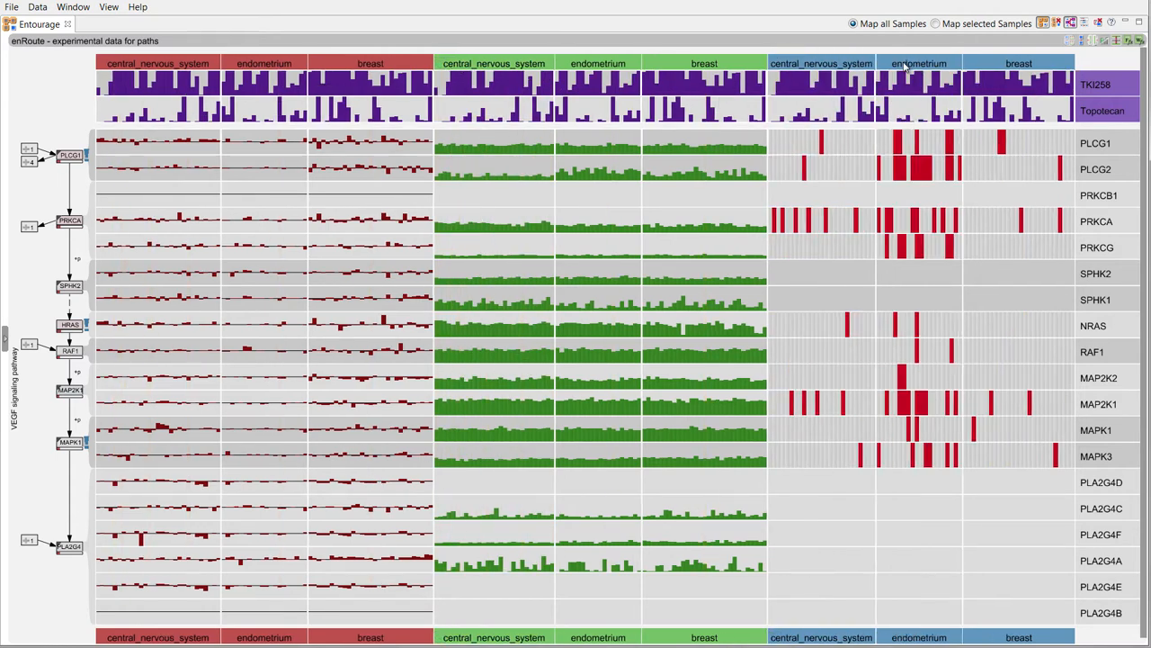
mouse_move(702, 176)
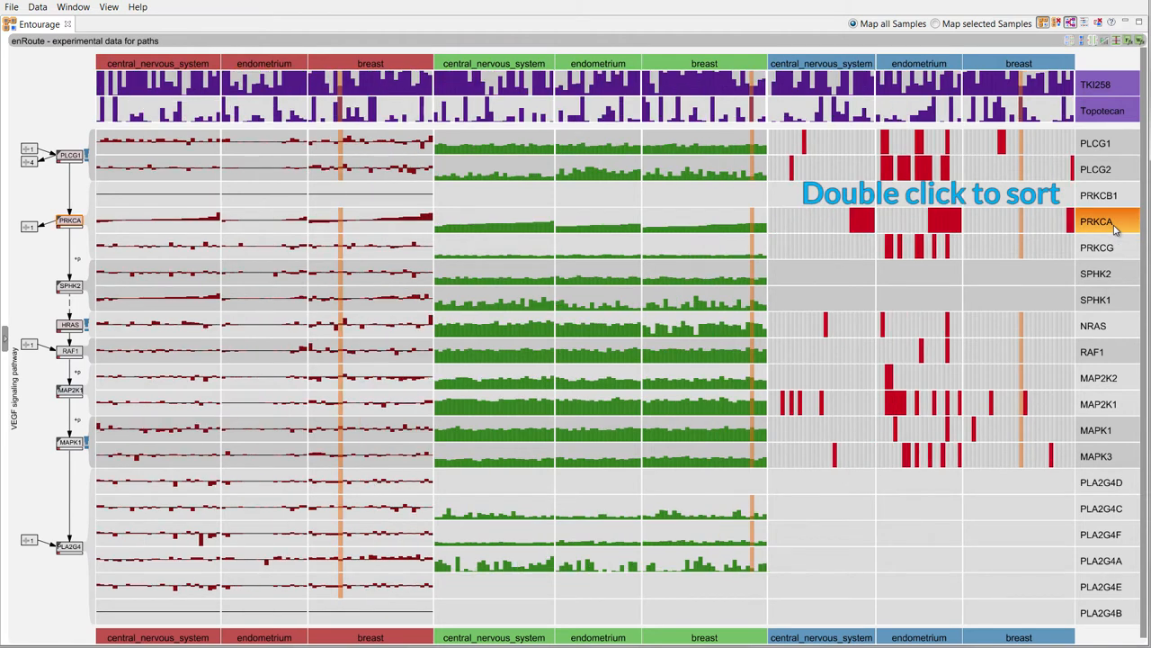
mouse_move(1105, 85)
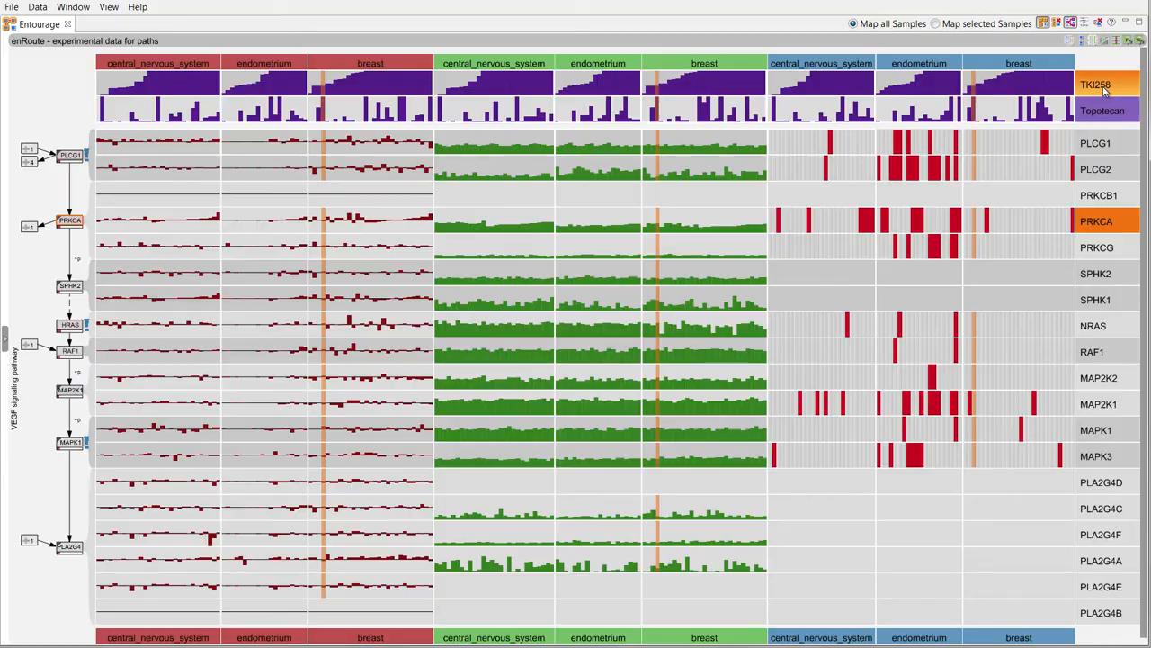
mouse_move(1130, 44)
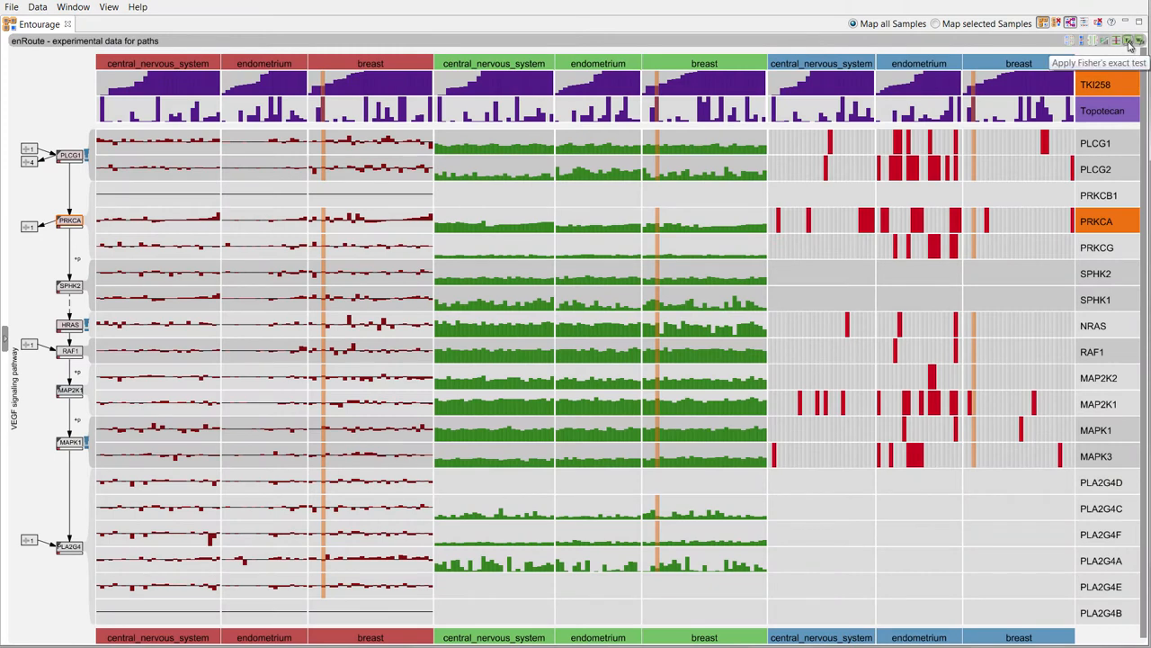
Start a Fisher's exact test on the sorted samples.
click(1130, 40)
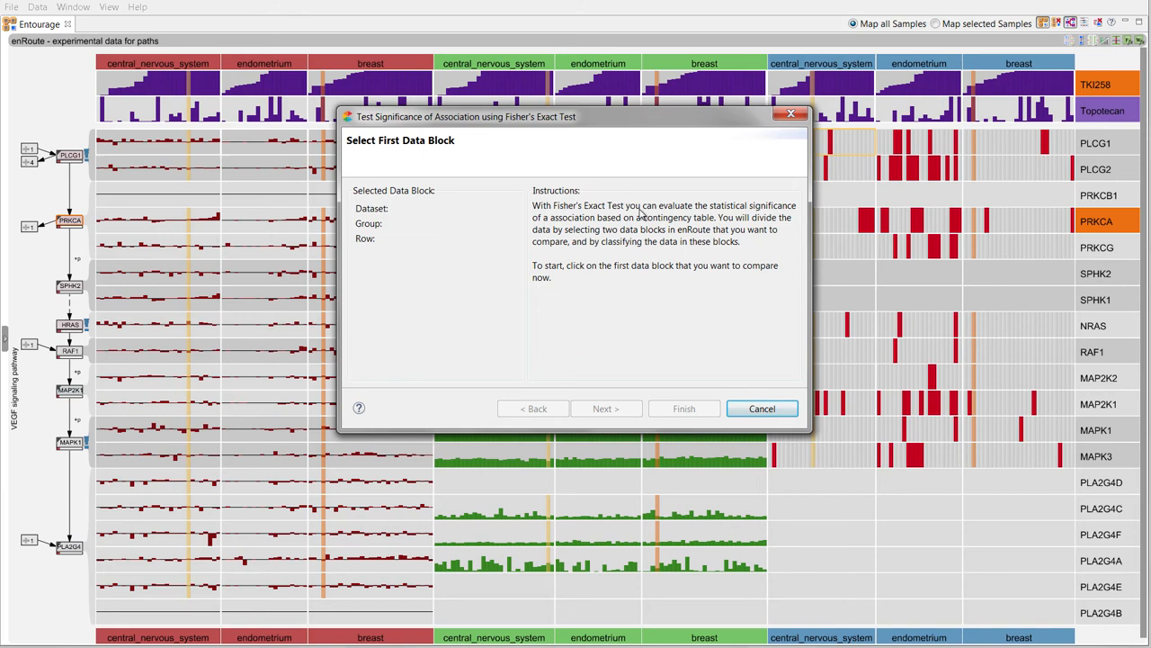
mouse_move(642, 158)
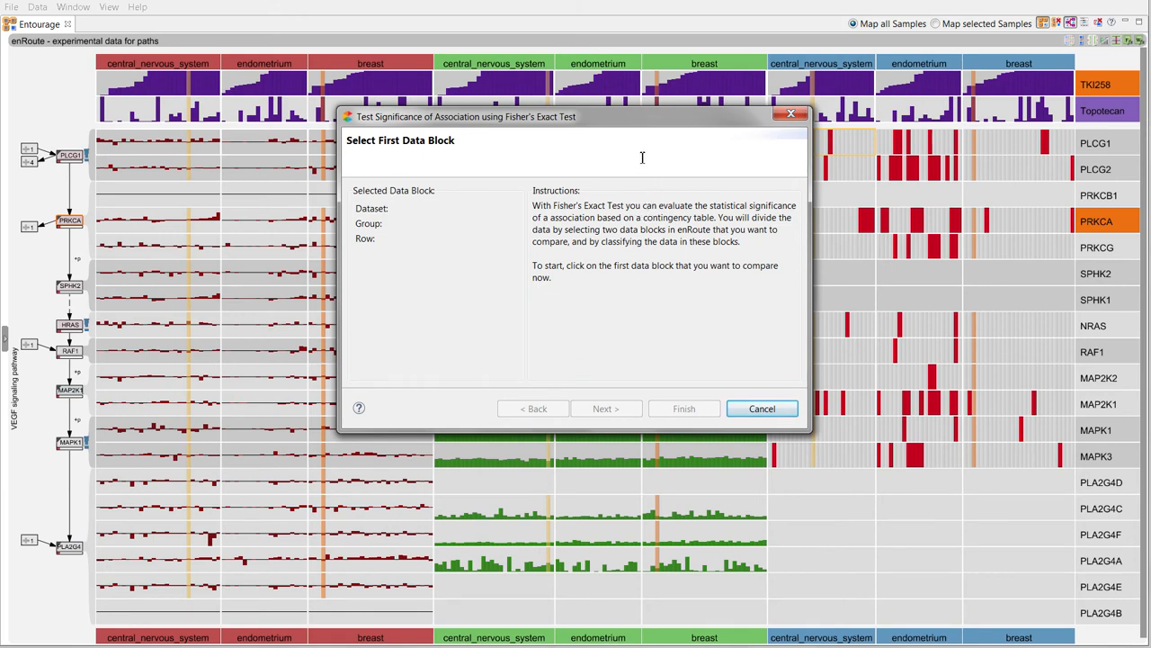
mouse_move(614, 124)
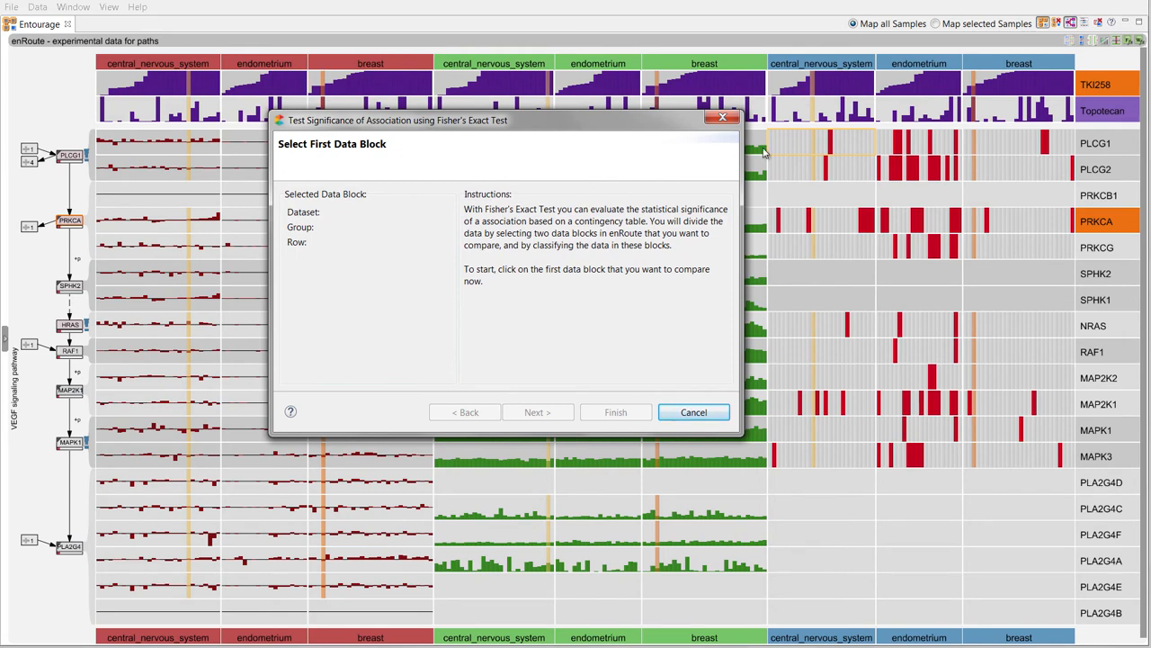
mouse_move(903, 86)
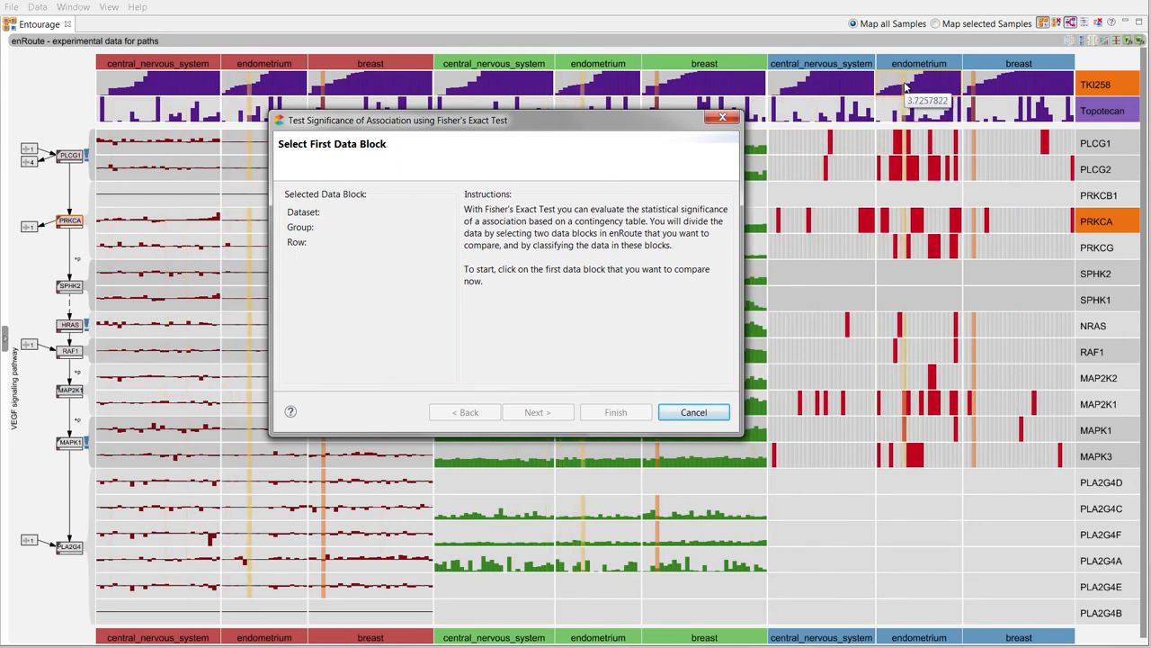
Choose the endometrium TKI258 block and raise its split threshold to about 7.0.
click(918, 81)
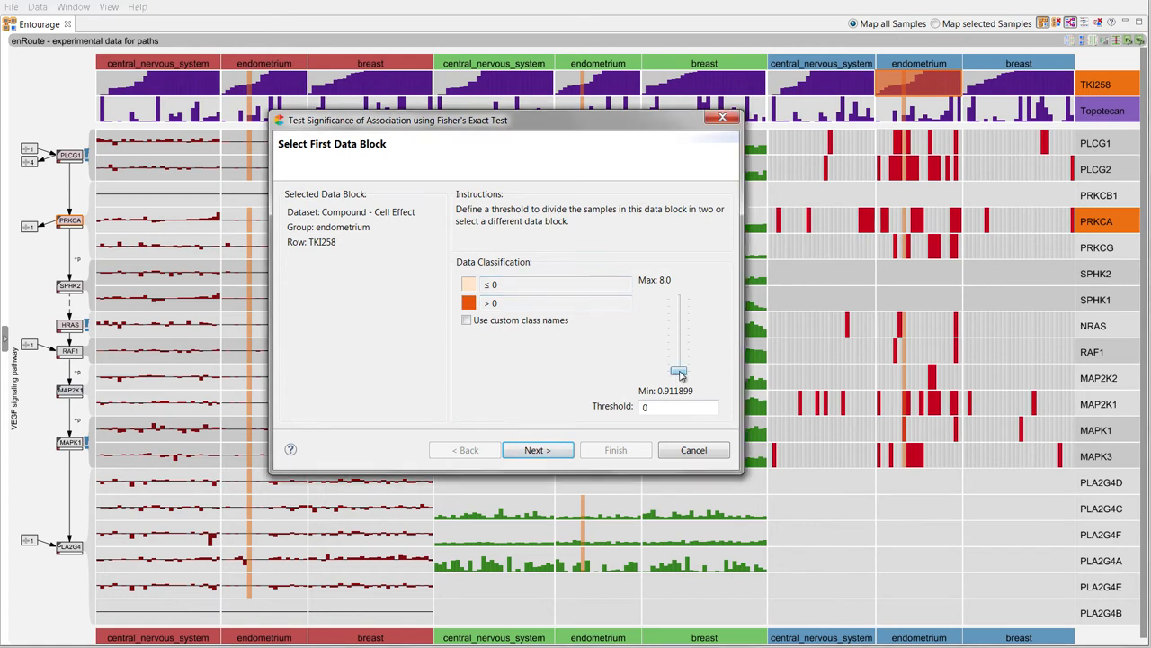
drag(679, 373, 679, 360)
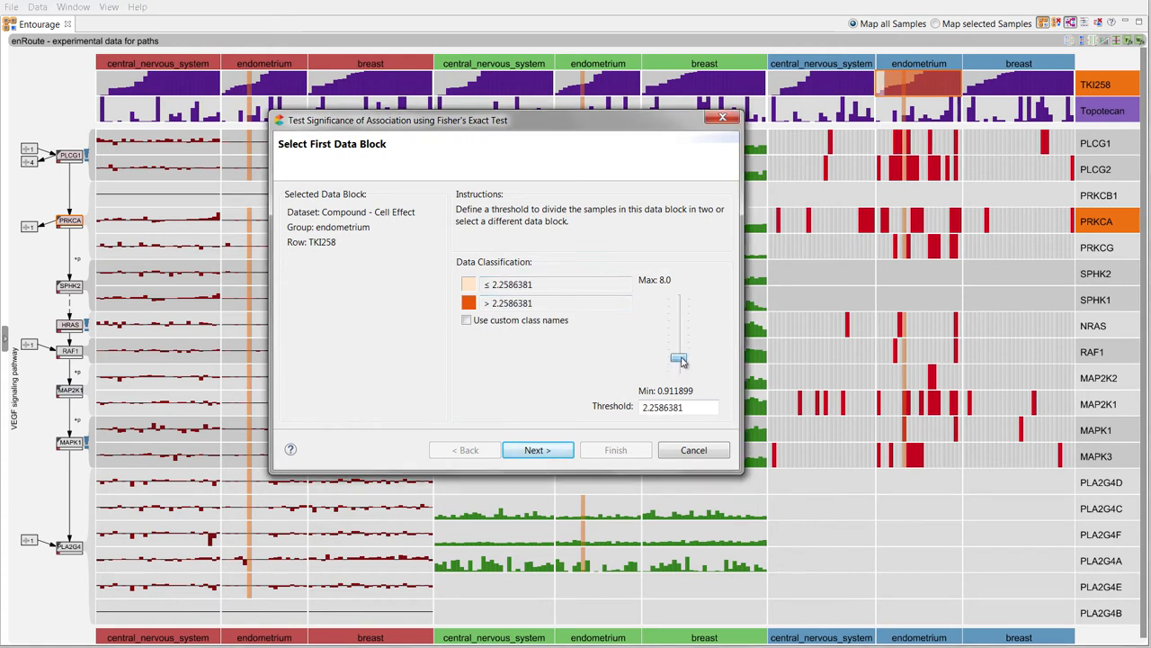
drag(676, 360, 676, 331)
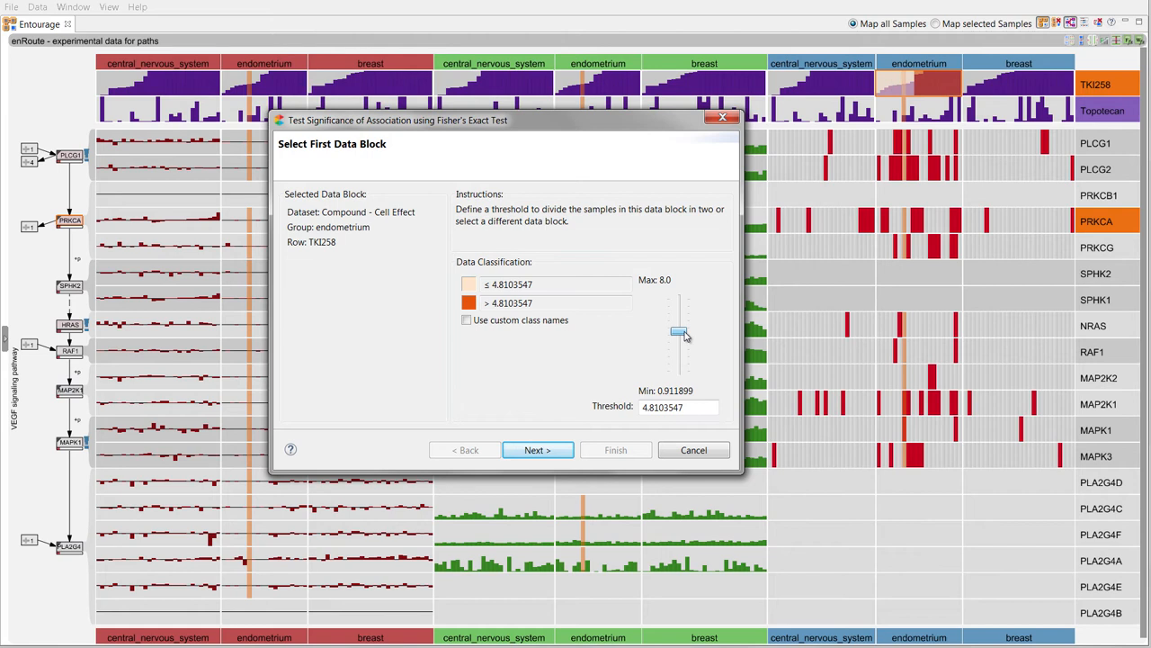
drag(680, 333, 680, 309)
text(s)
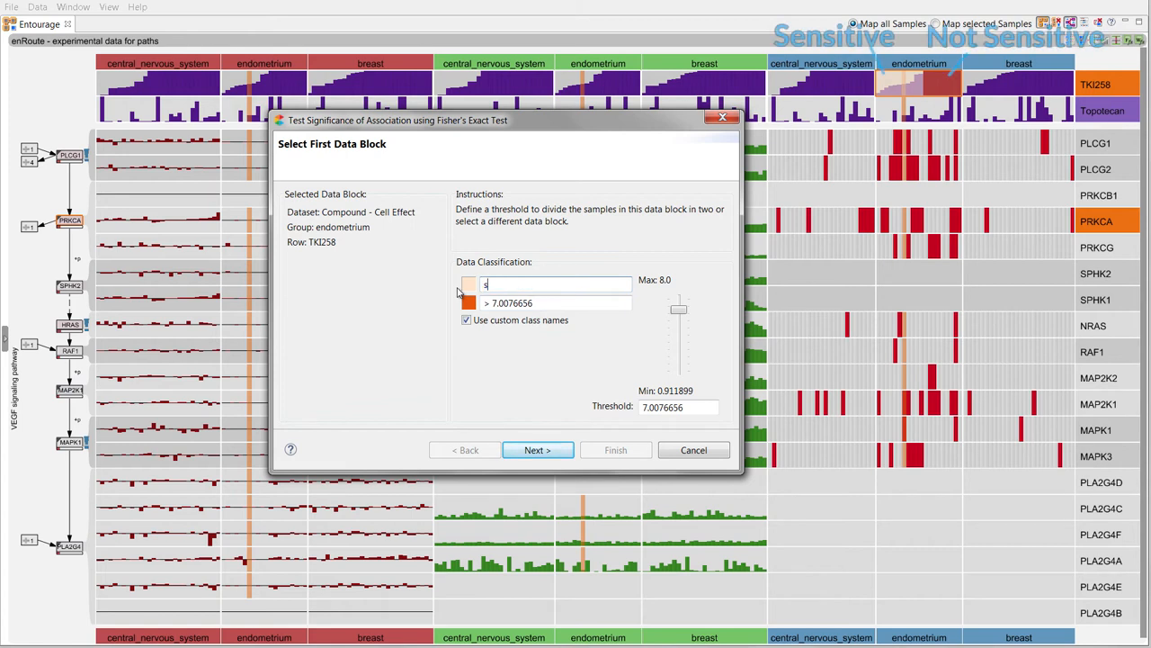
Name the classes 'sensitive' and 'not sensitive' and confirm the first data block.
text(ensitive)
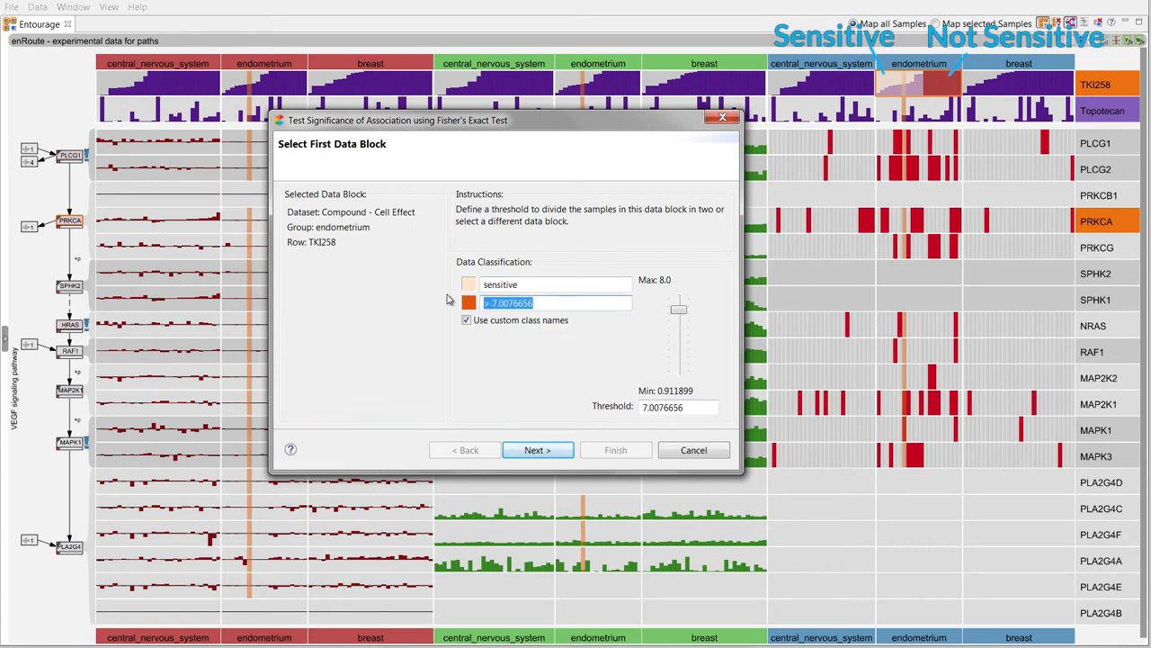
text(not sensitive)
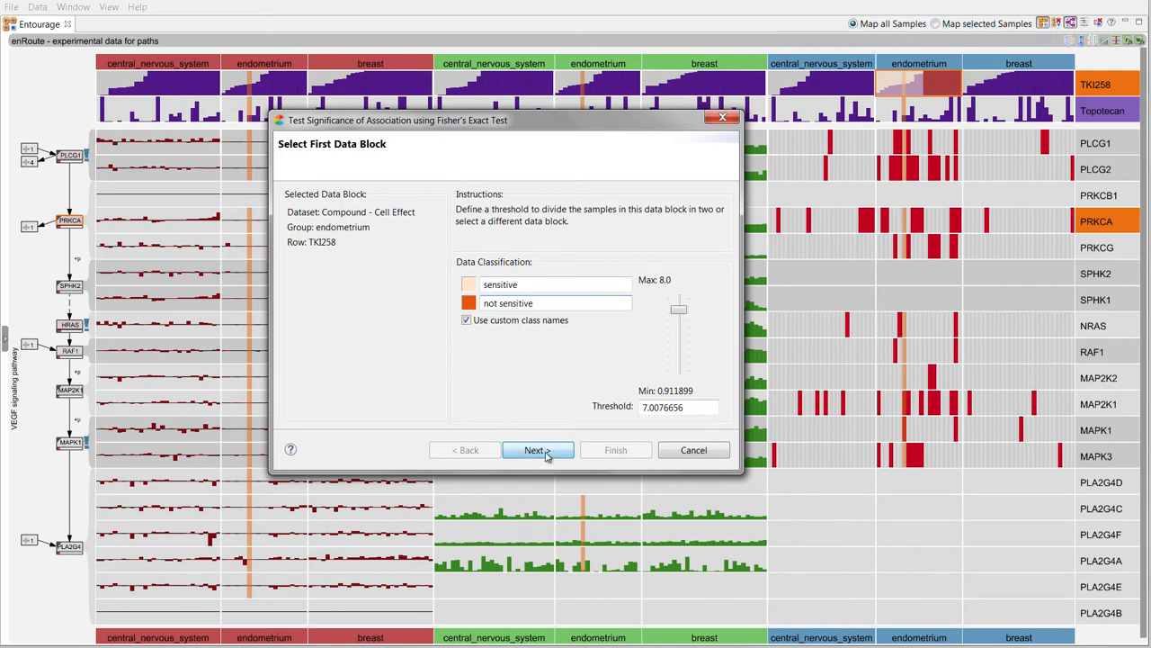
click(536, 450)
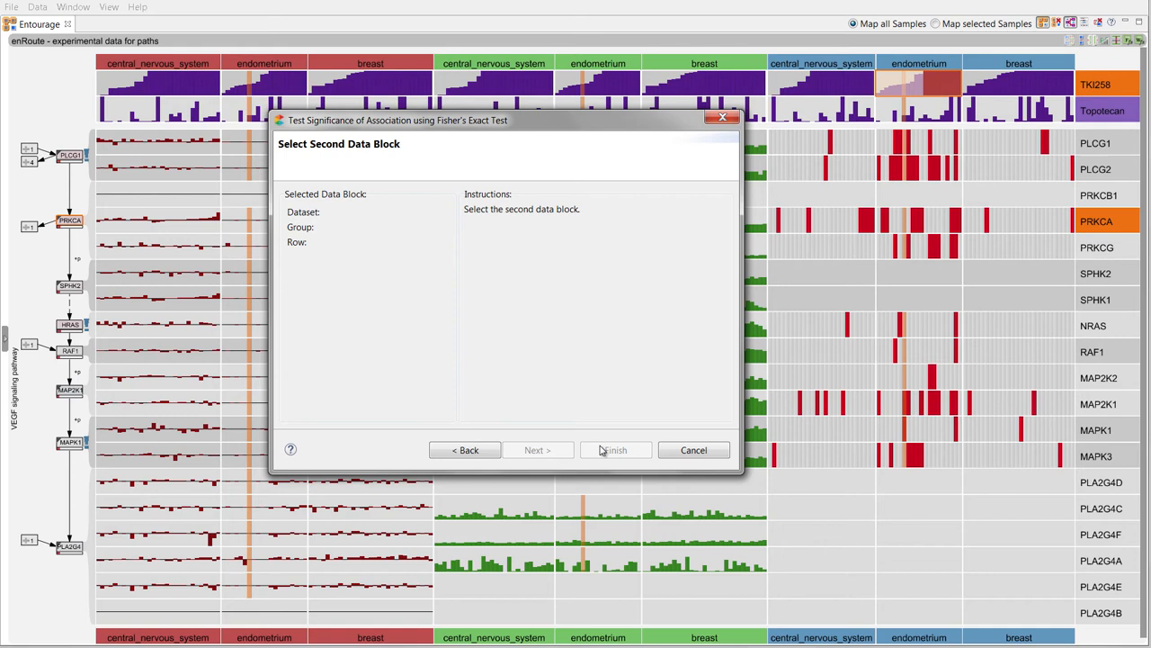
mouse_move(908, 459)
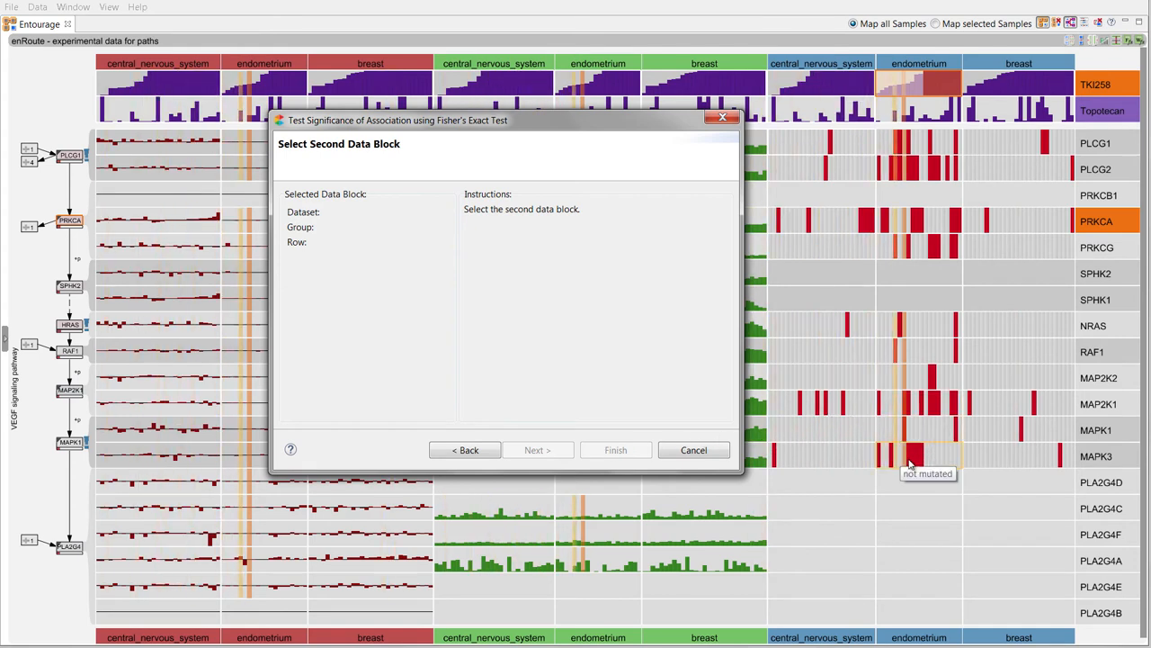
Run Fisher's test against endometrium MAPK3 mutation, giving two-sided p 1.408669e-02, and finish.
click(911, 457)
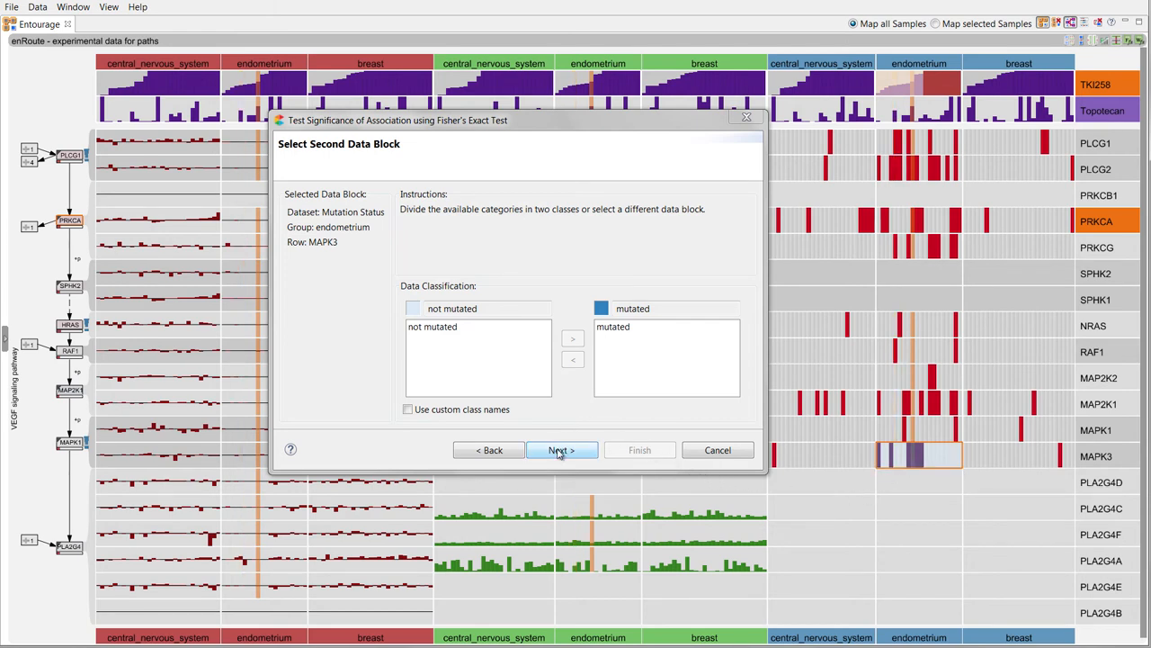
click(561, 449)
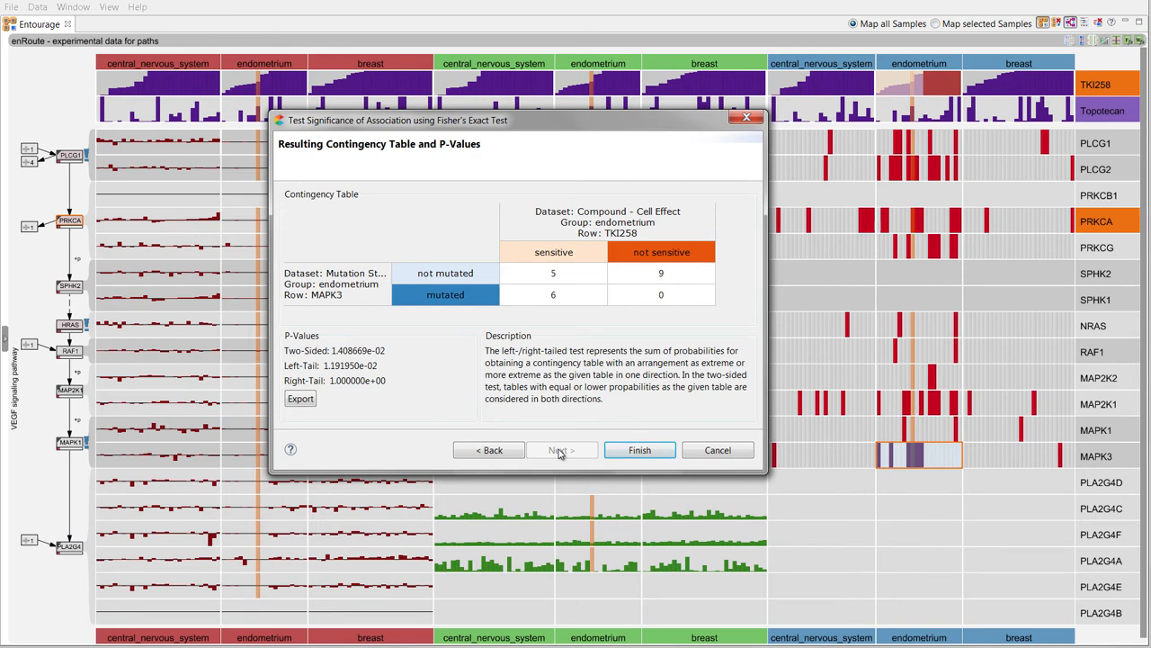
click(639, 450)
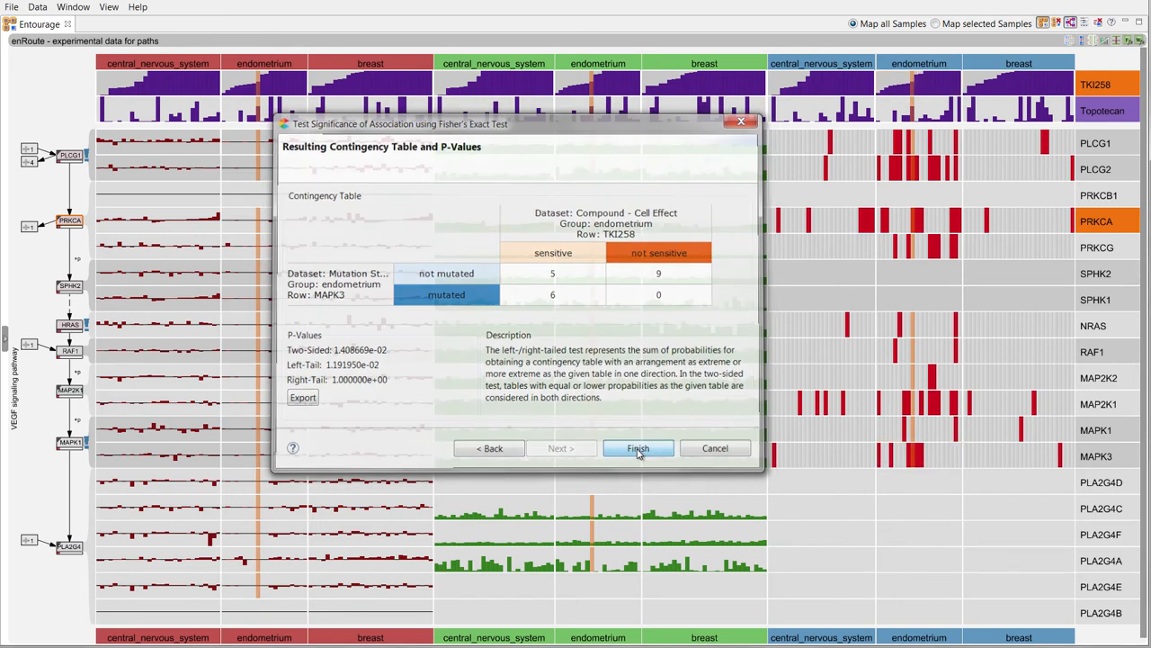
click(637, 448)
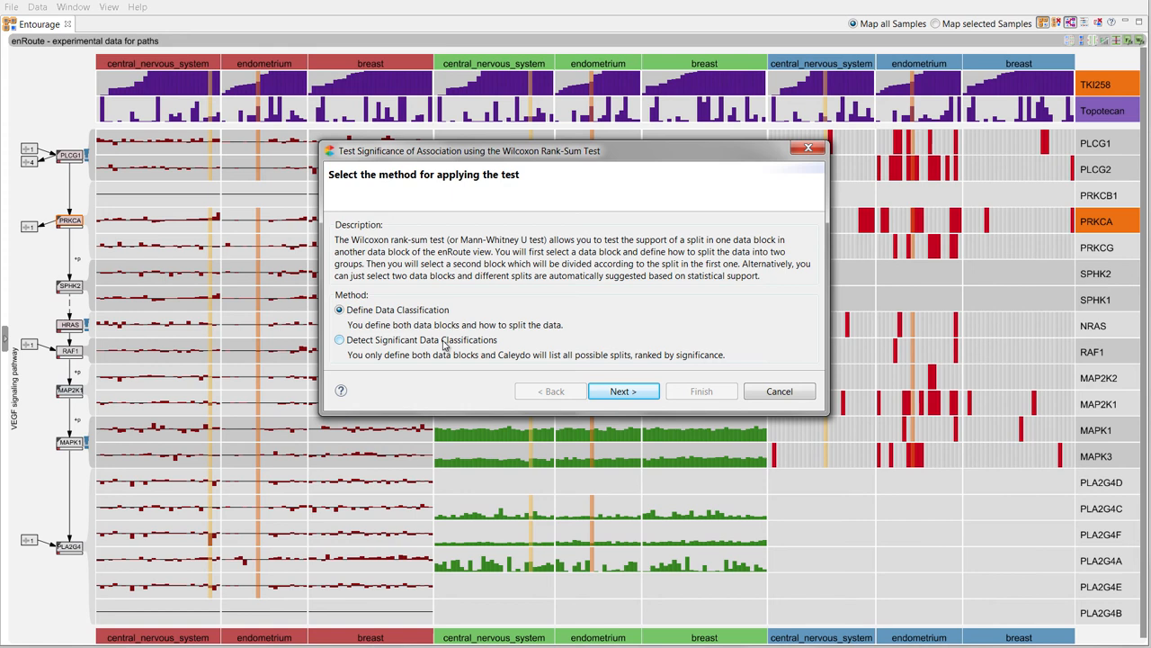
Set the Wilcoxon rank-sum test to detect significant data classifications automatically.
click(338, 339)
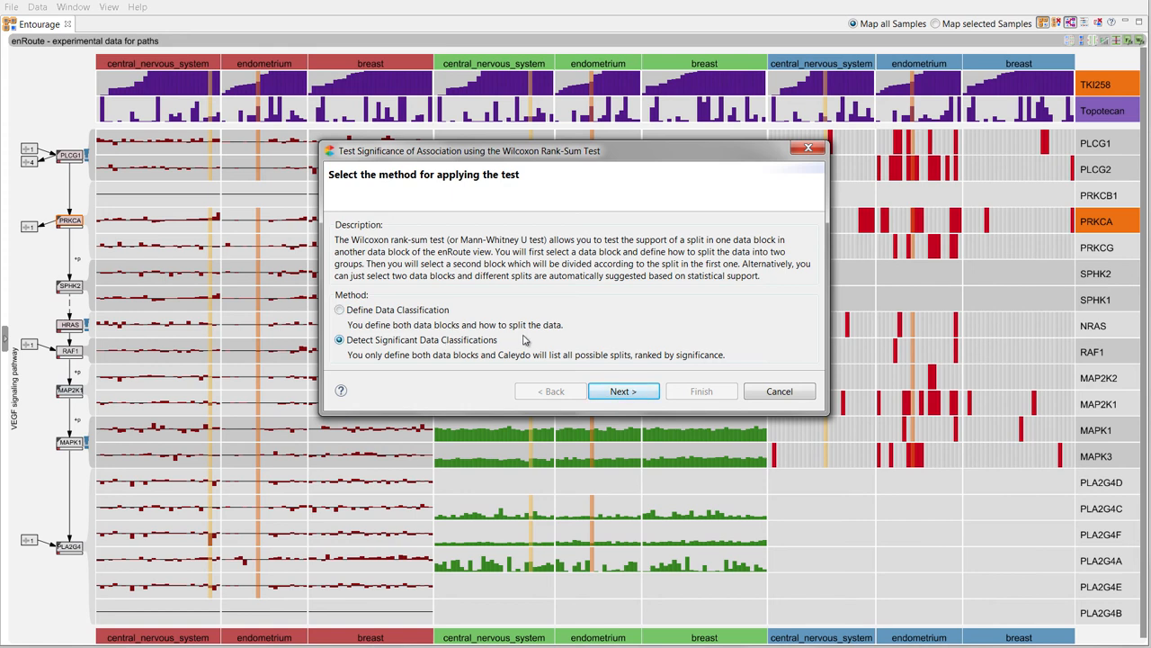
mouse_move(622, 390)
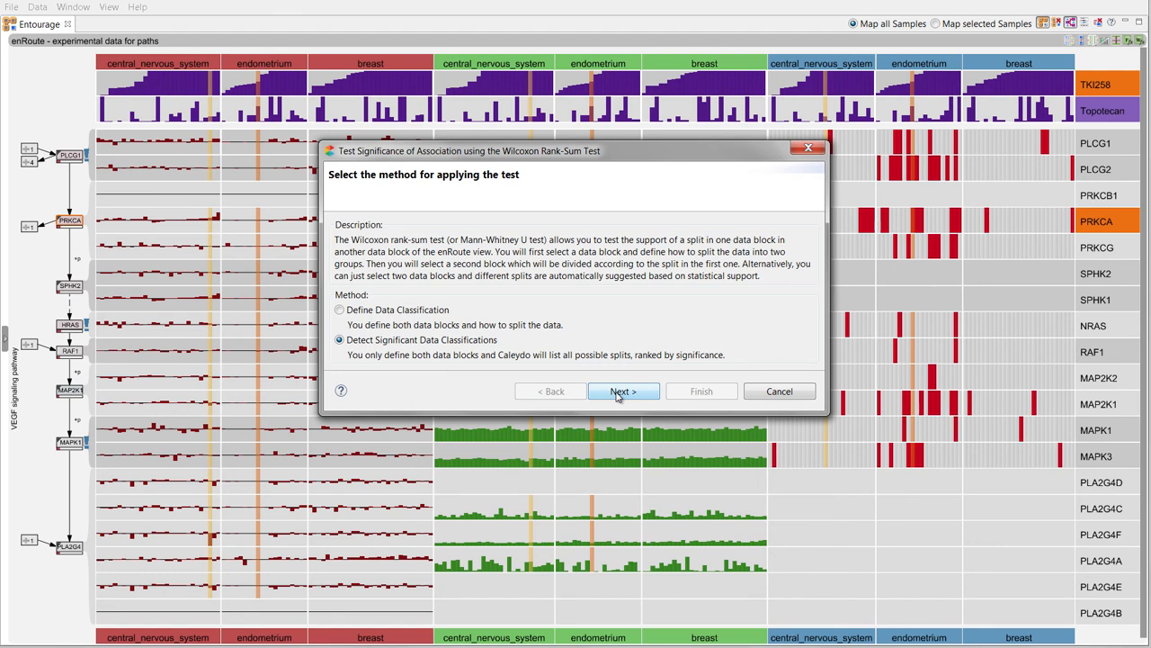
Compare PLA2G4F copy number with PLA2G4F mRNA expression in central_nervous_system, listing splits with U and P.
click(623, 390)
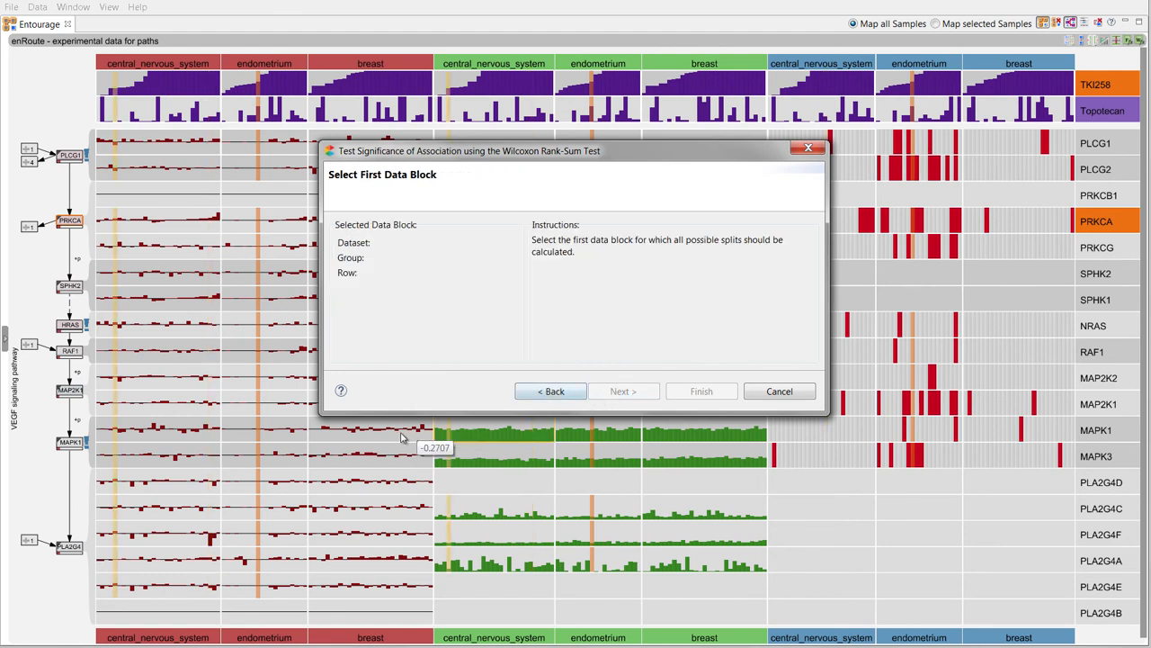
mouse_move(269, 537)
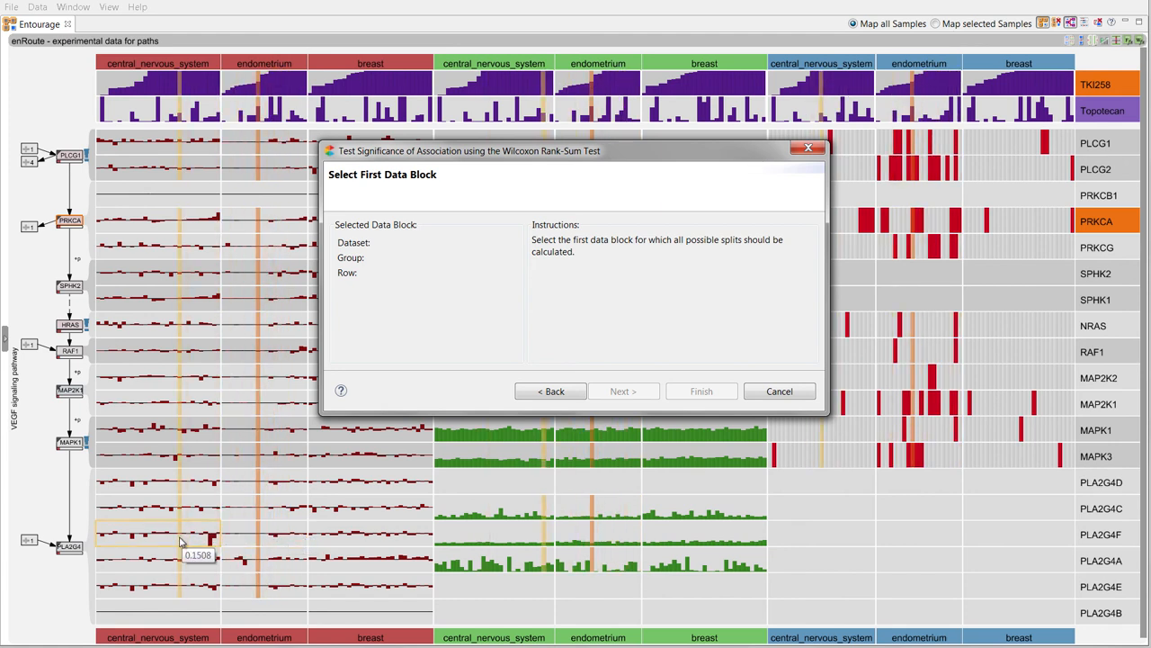
click(159, 536)
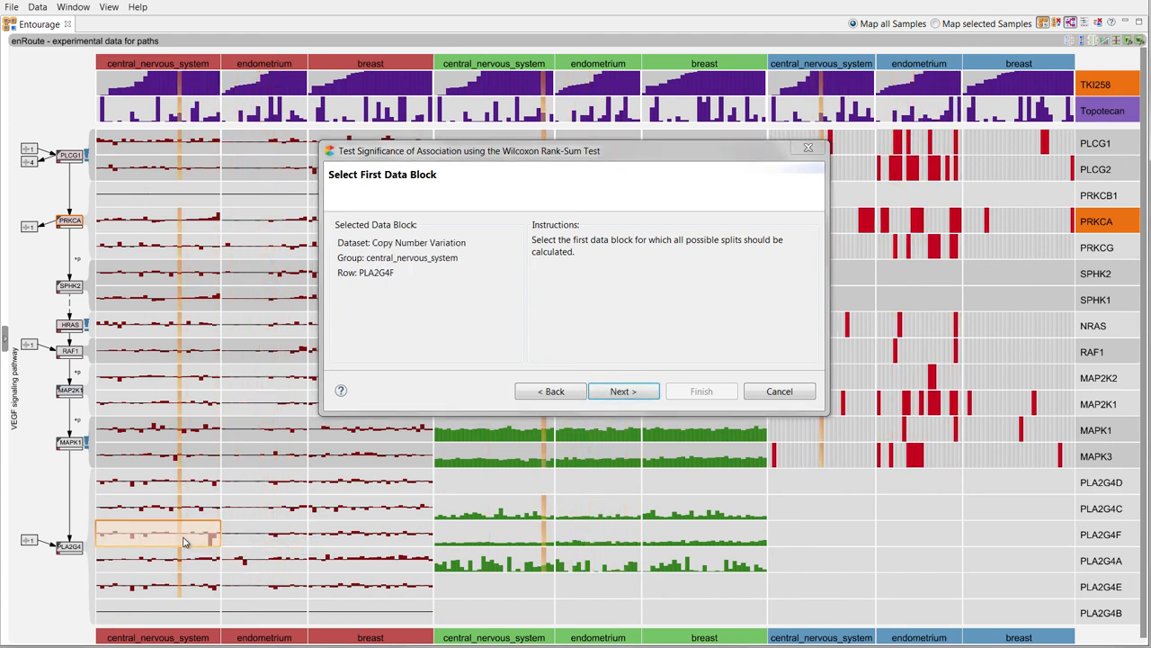
click(622, 390)
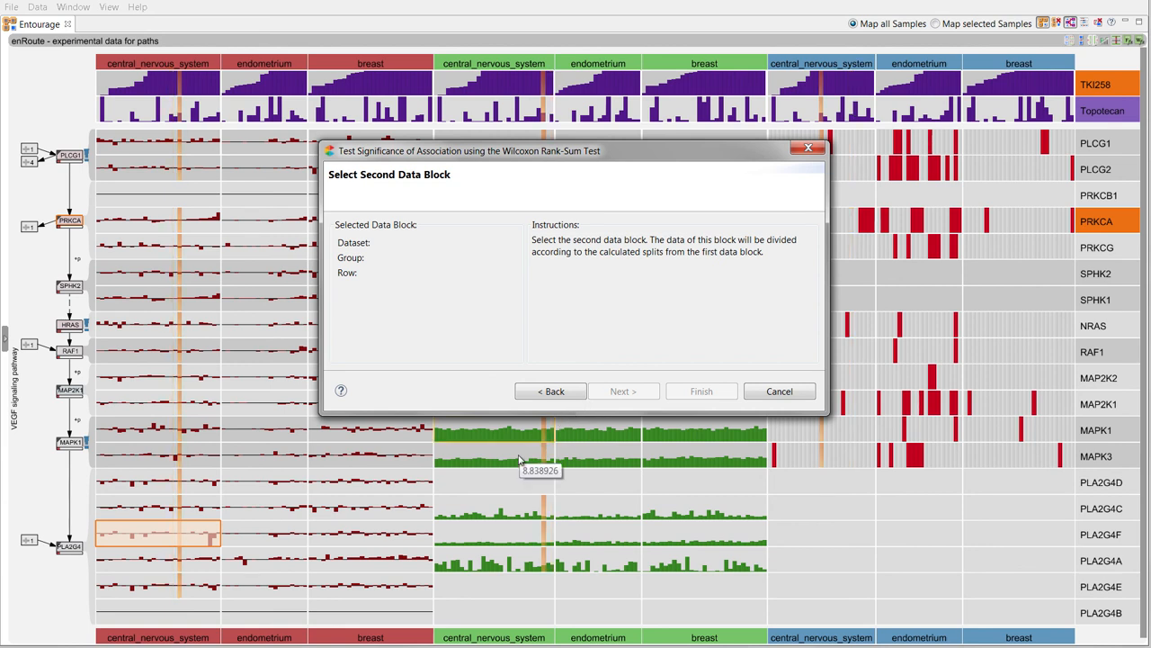
mouse_move(486, 536)
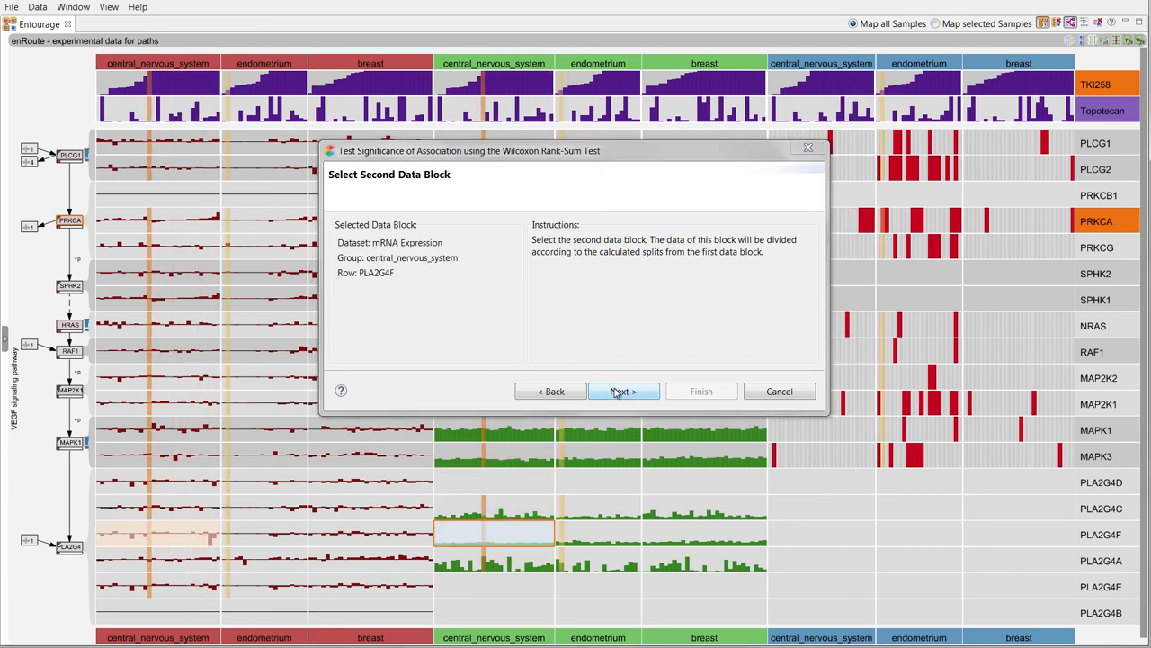
click(623, 390)
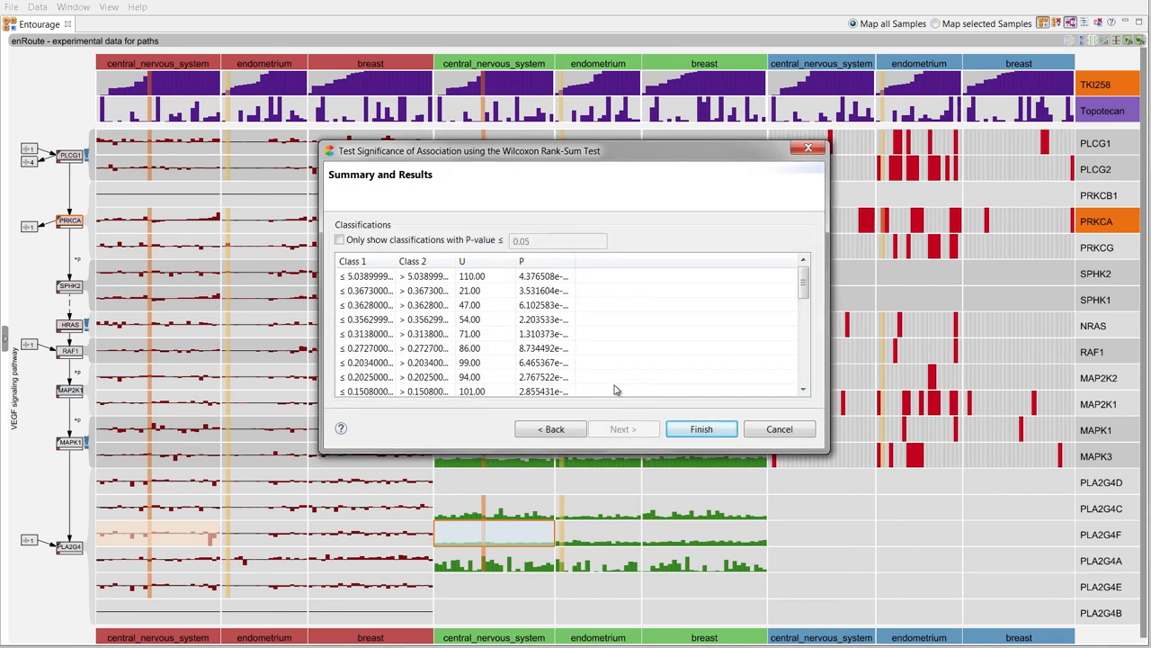
Sort the Wilcoxon splits by P and toggle the P-value ≤ 0.05 filter on then off.
click(540, 261)
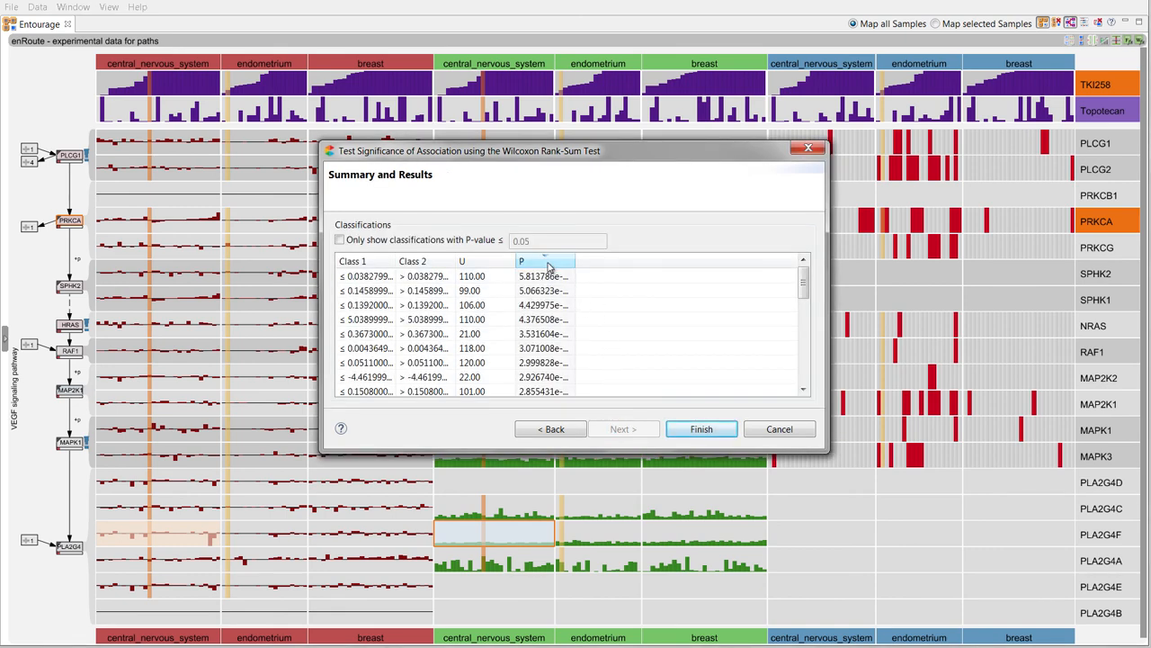
click(543, 261)
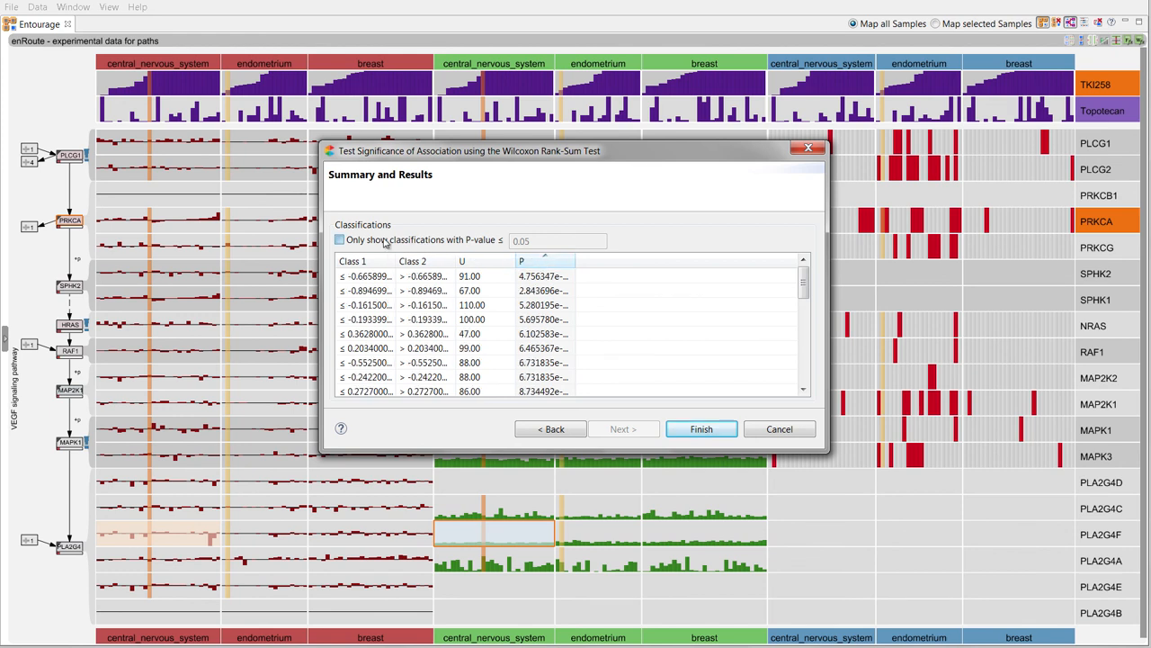
click(338, 239)
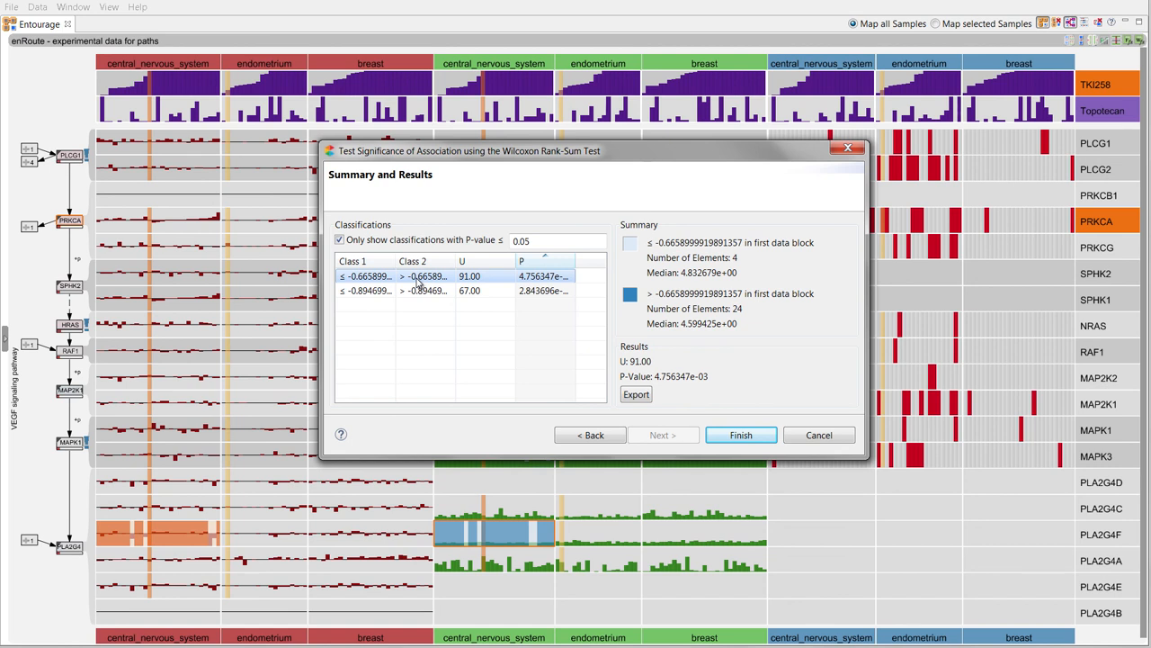
mouse_move(416, 292)
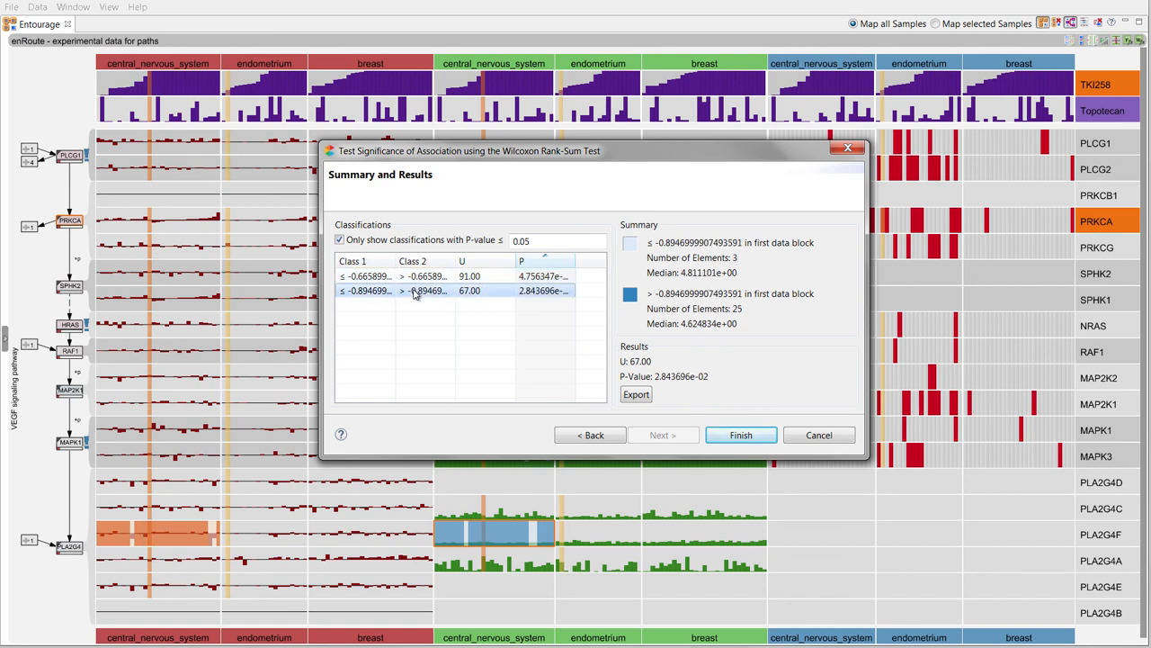
click(340, 239)
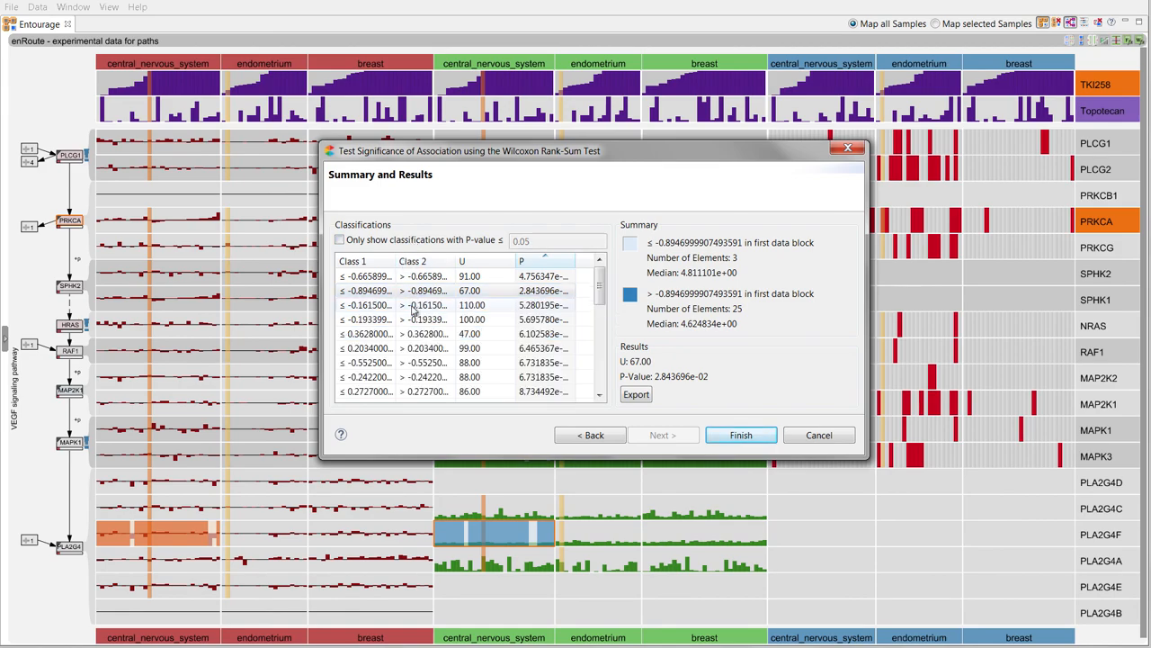